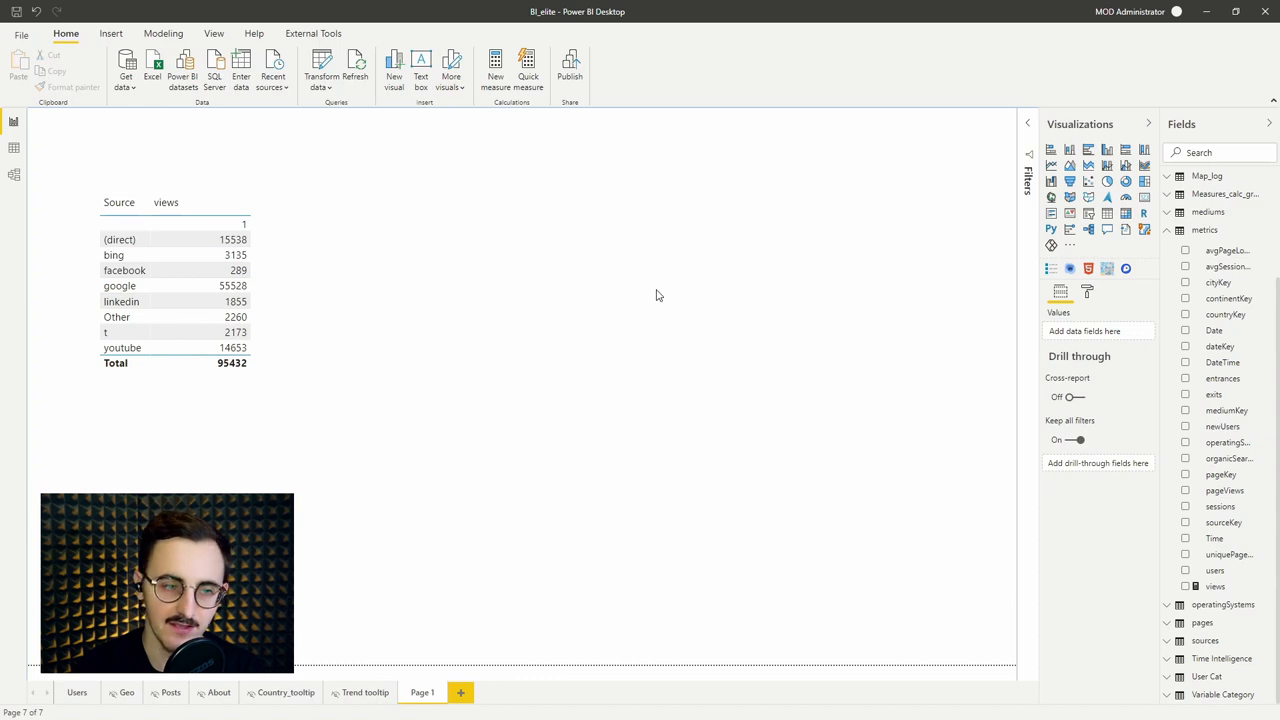
mouse_move(654, 298)
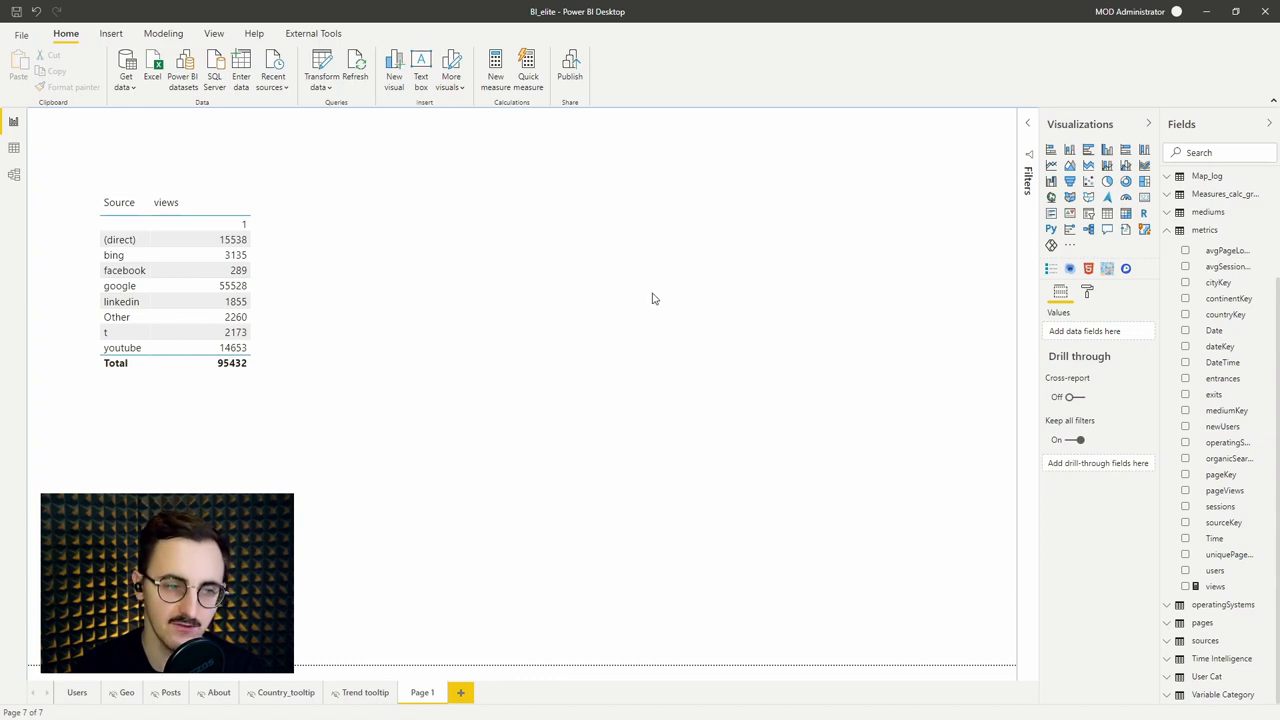
Step: Select the views-per-source table and show the views measure's sum-of-pageViews formula
click(175, 290)
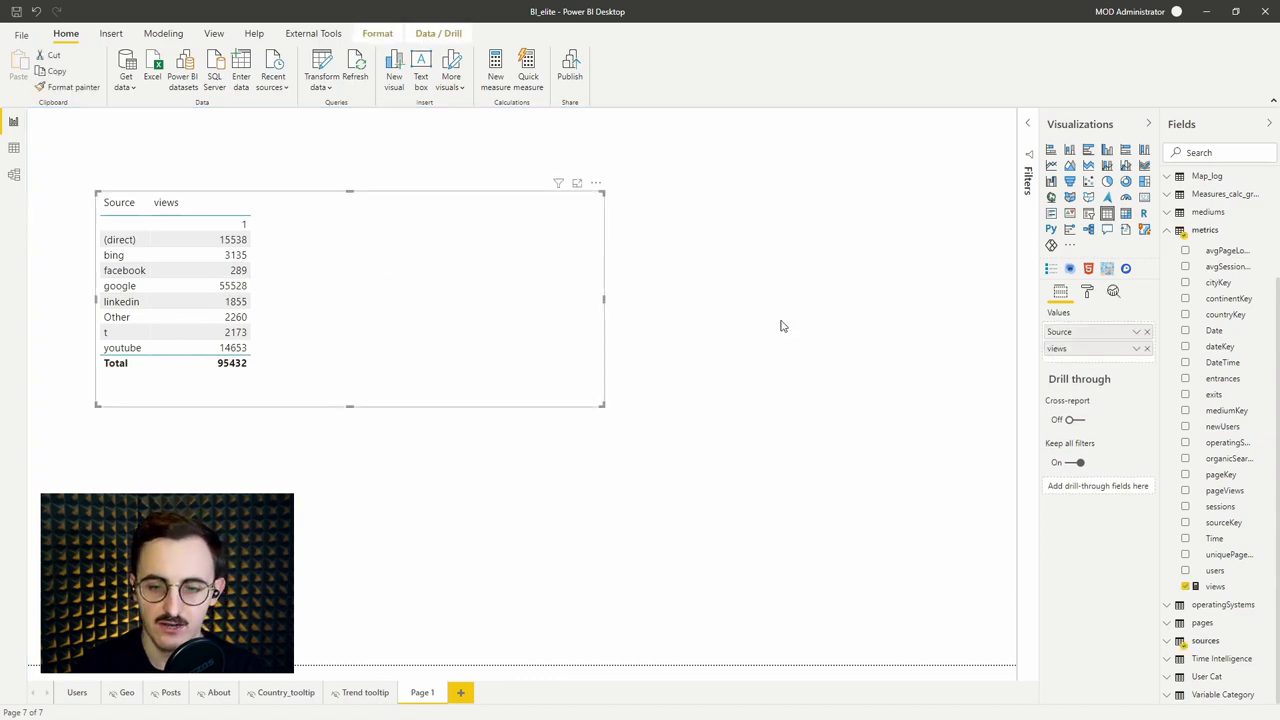
mouse_move(1230, 587)
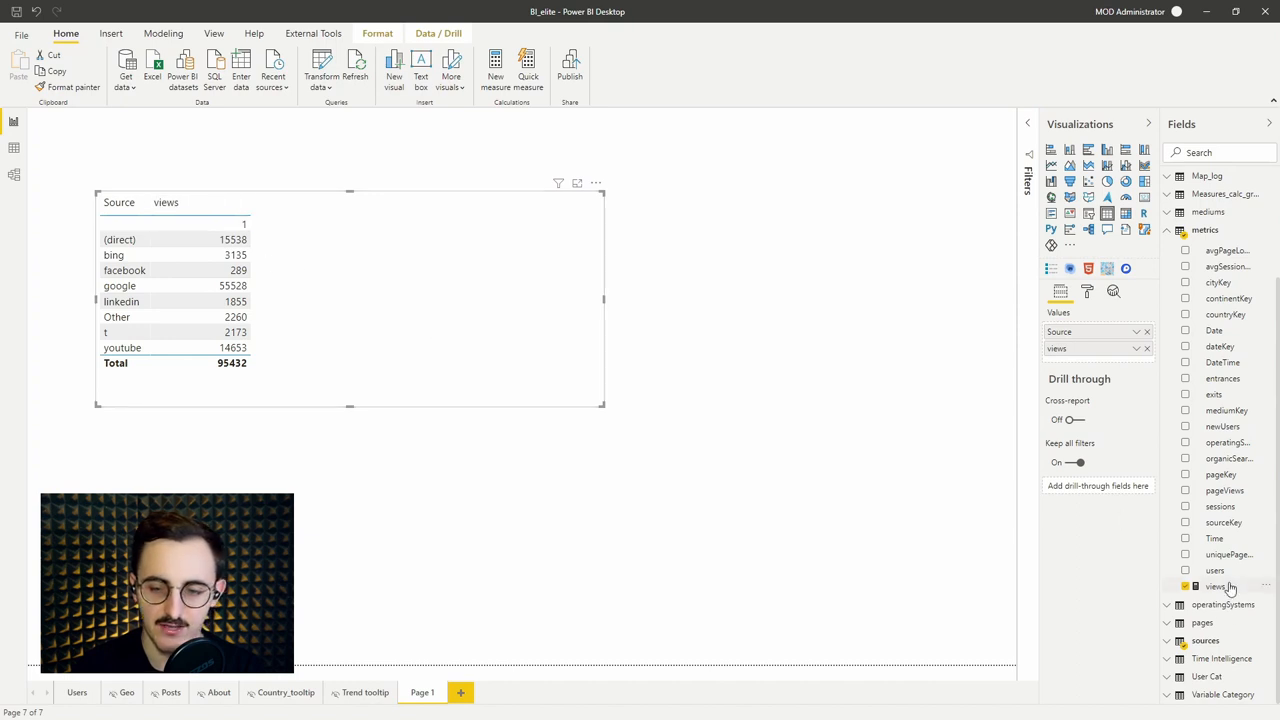
click(1211, 587)
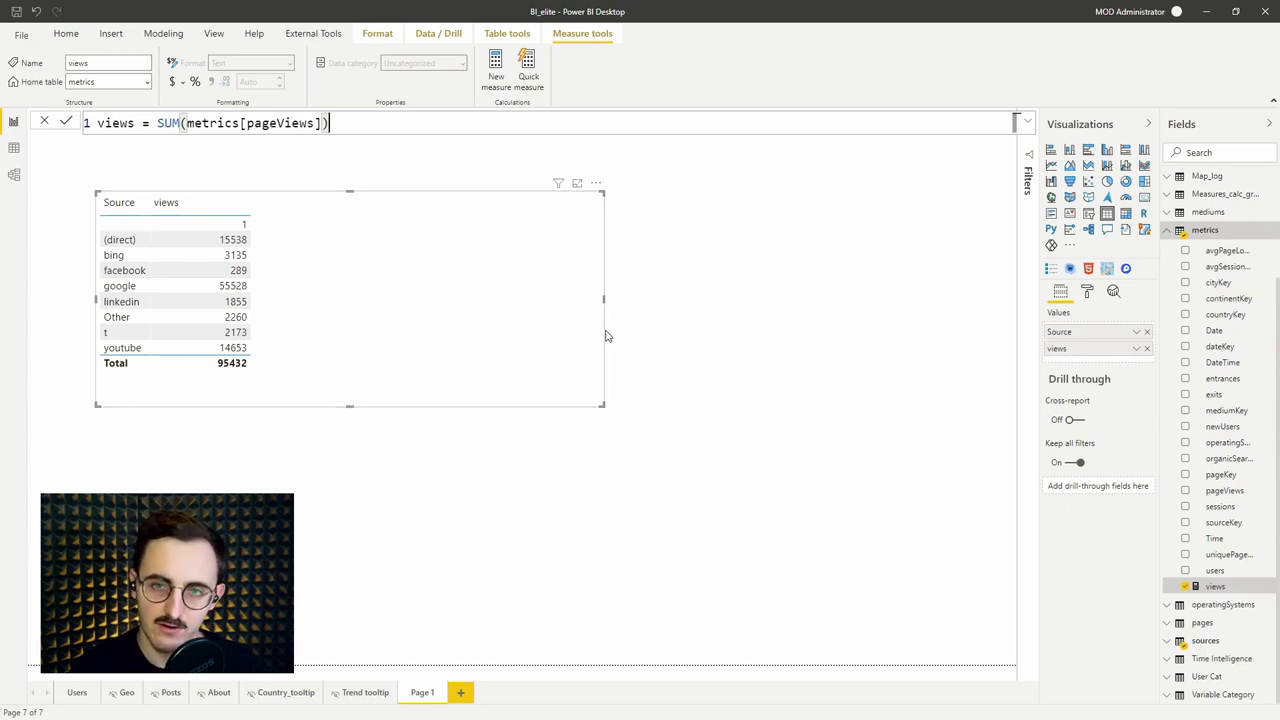
mouse_move(669, 338)
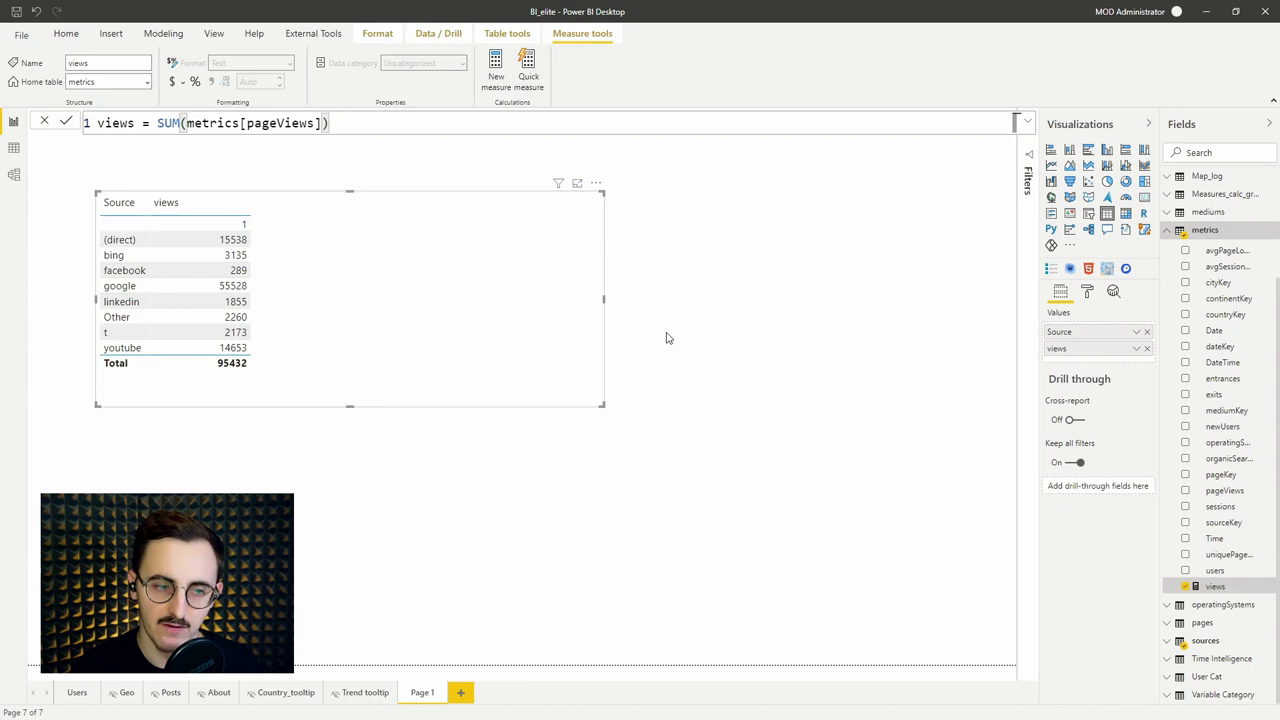
mouse_move(675, 335)
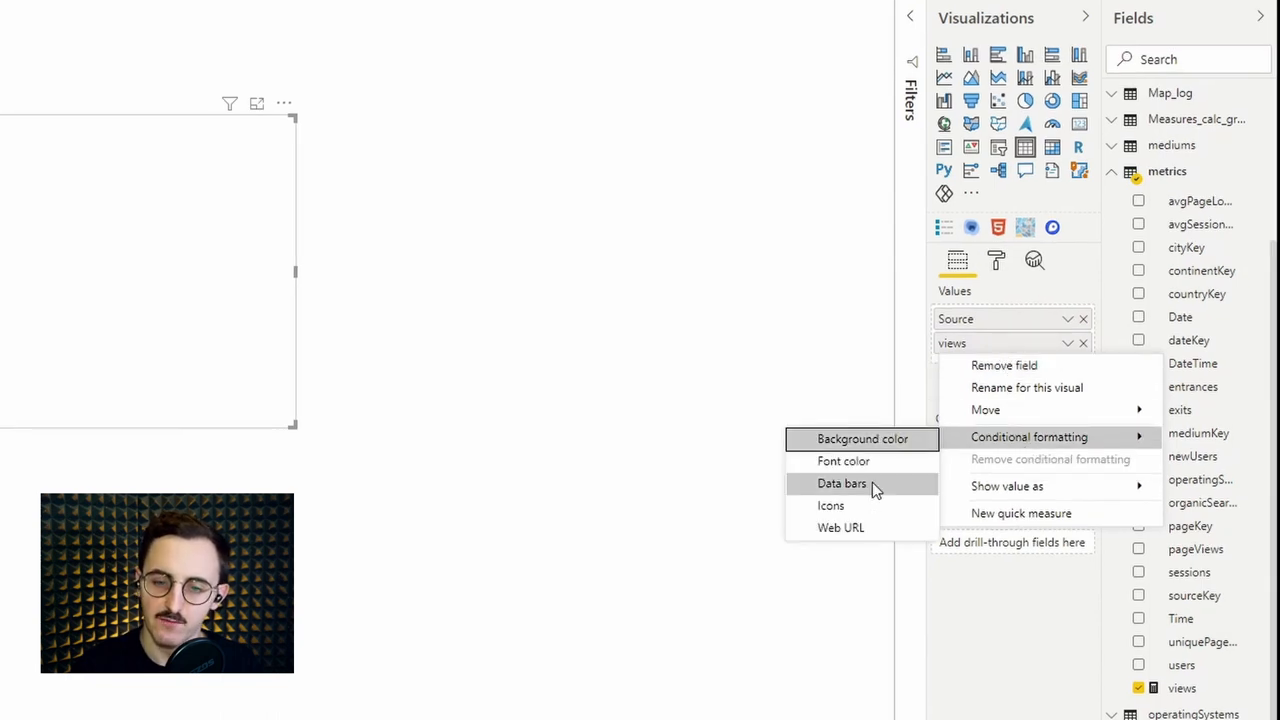
mouse_move(867, 489)
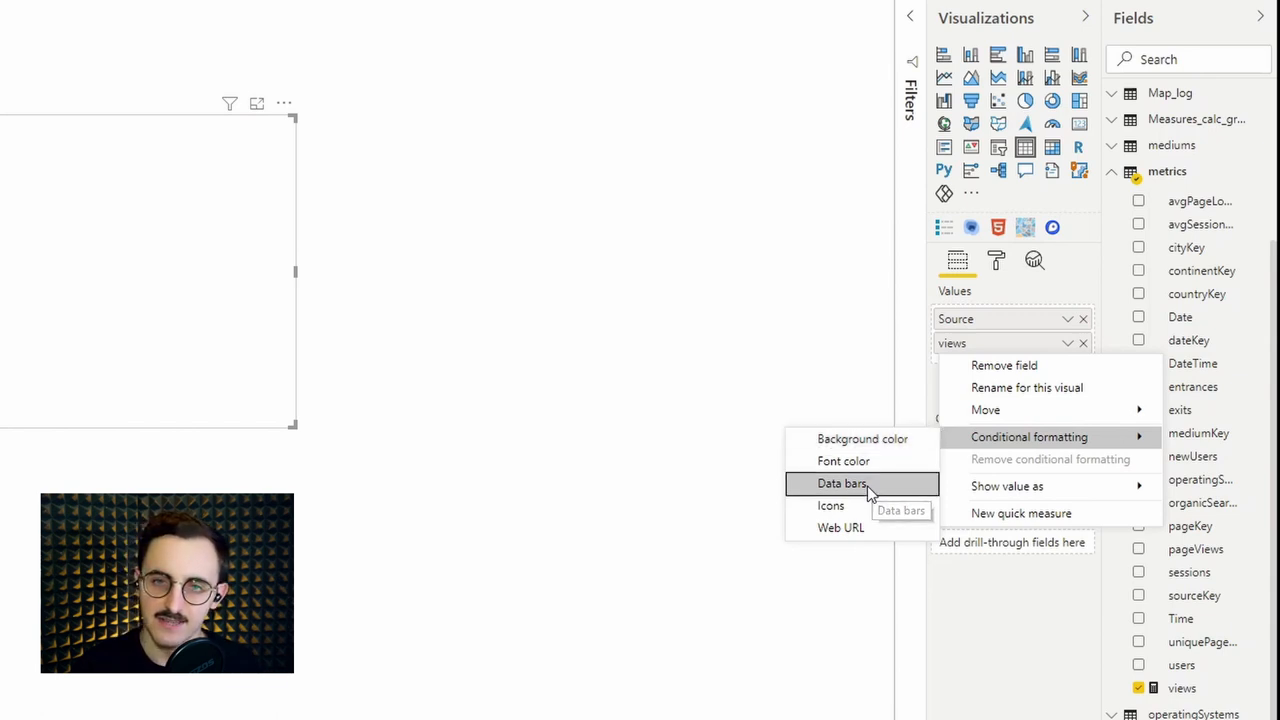
Step: Add data bars to the views column with a custom minimum of 0
click(842, 483)
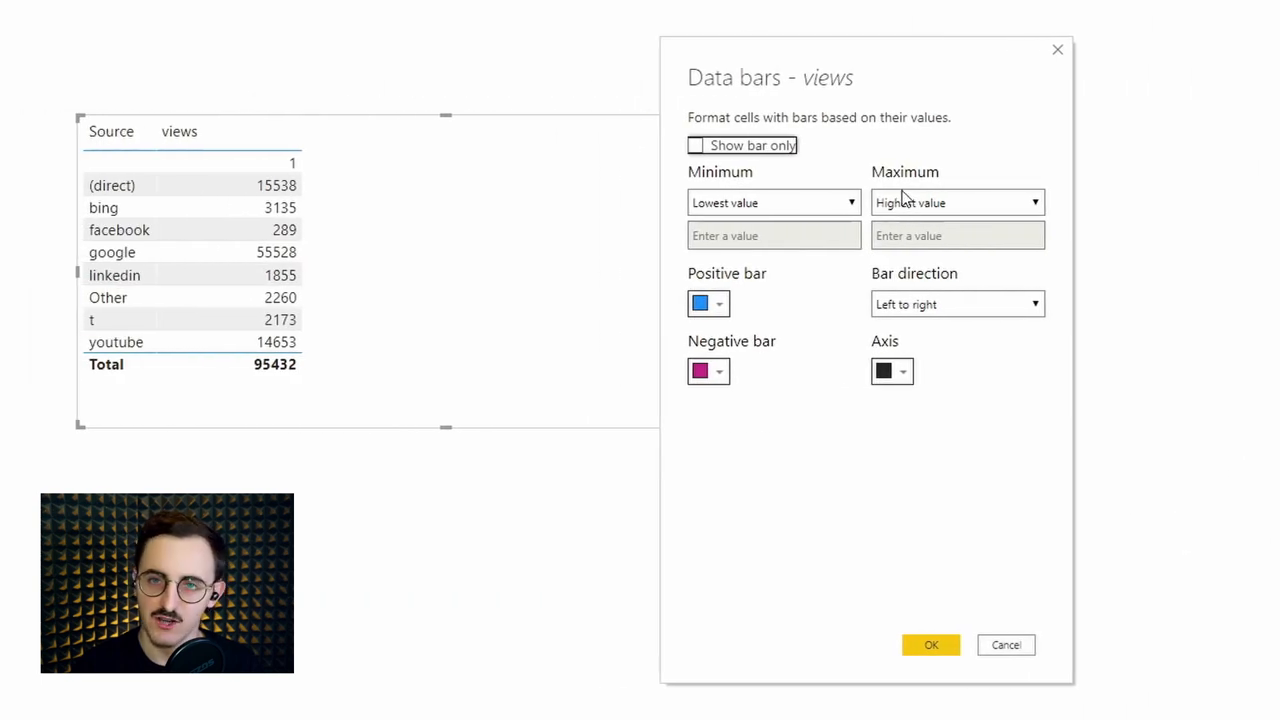
mouse_move(877, 192)
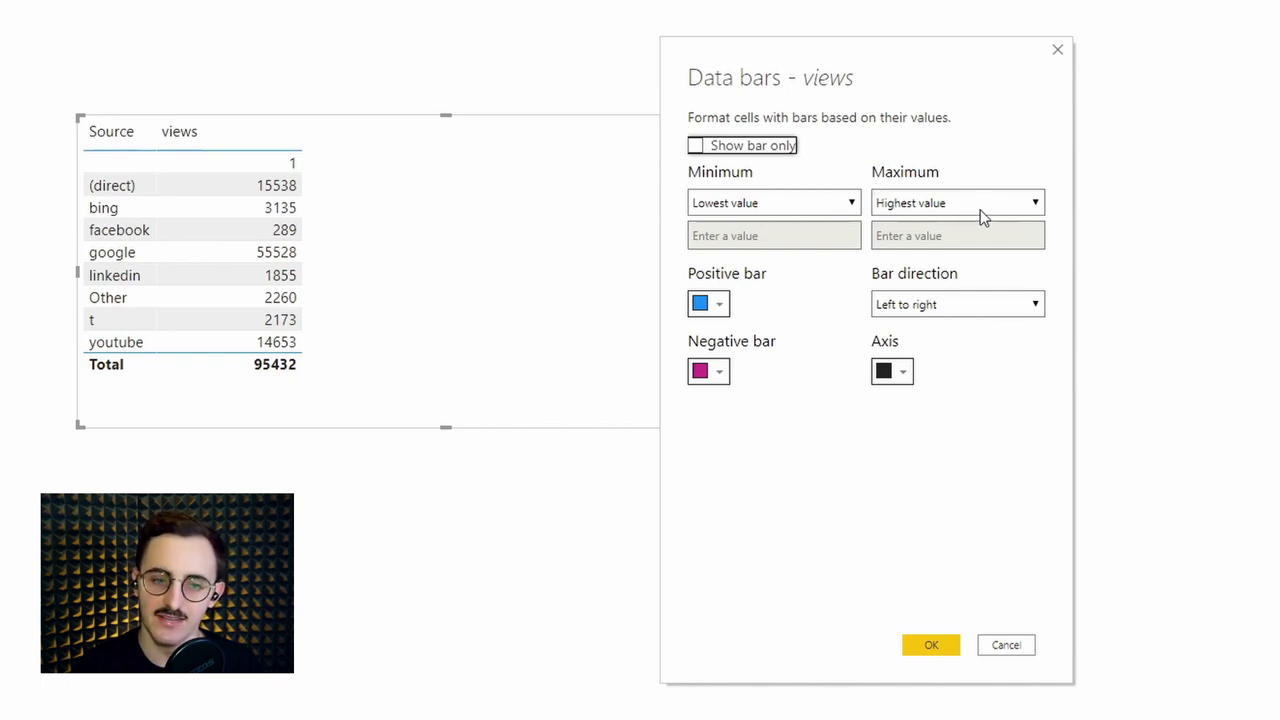
mouse_move(702, 165)
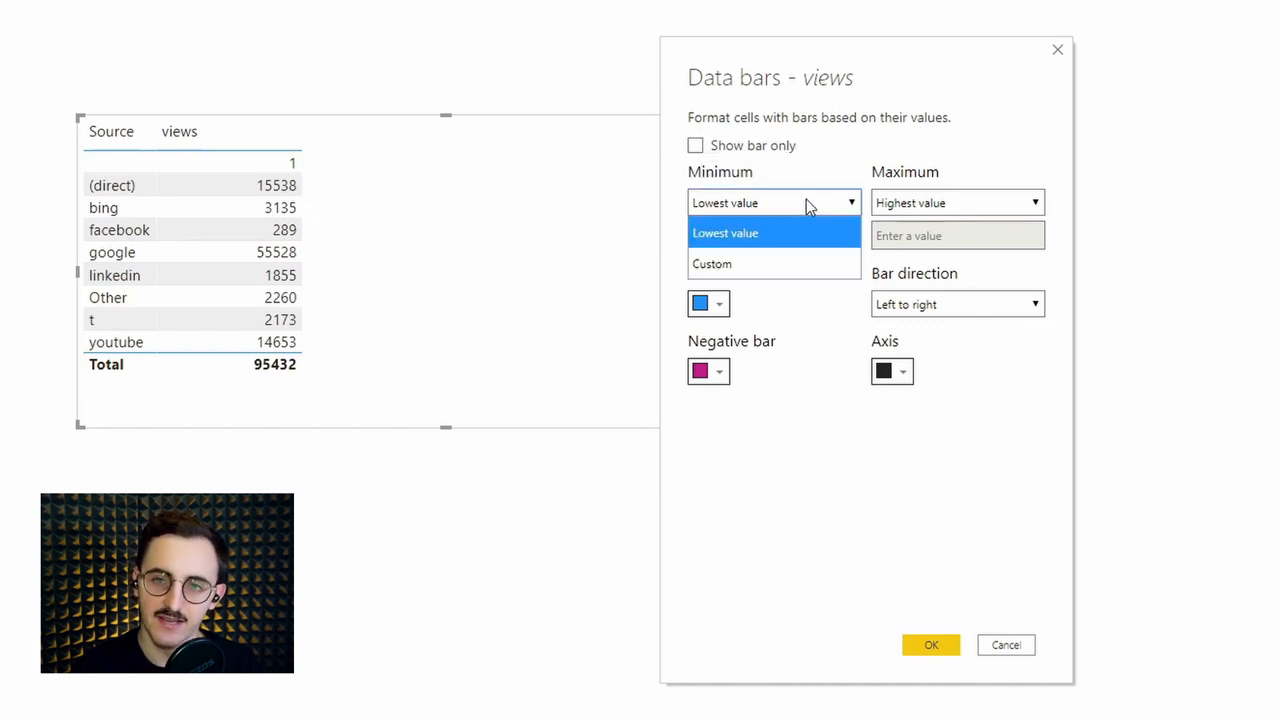
click(712, 263)
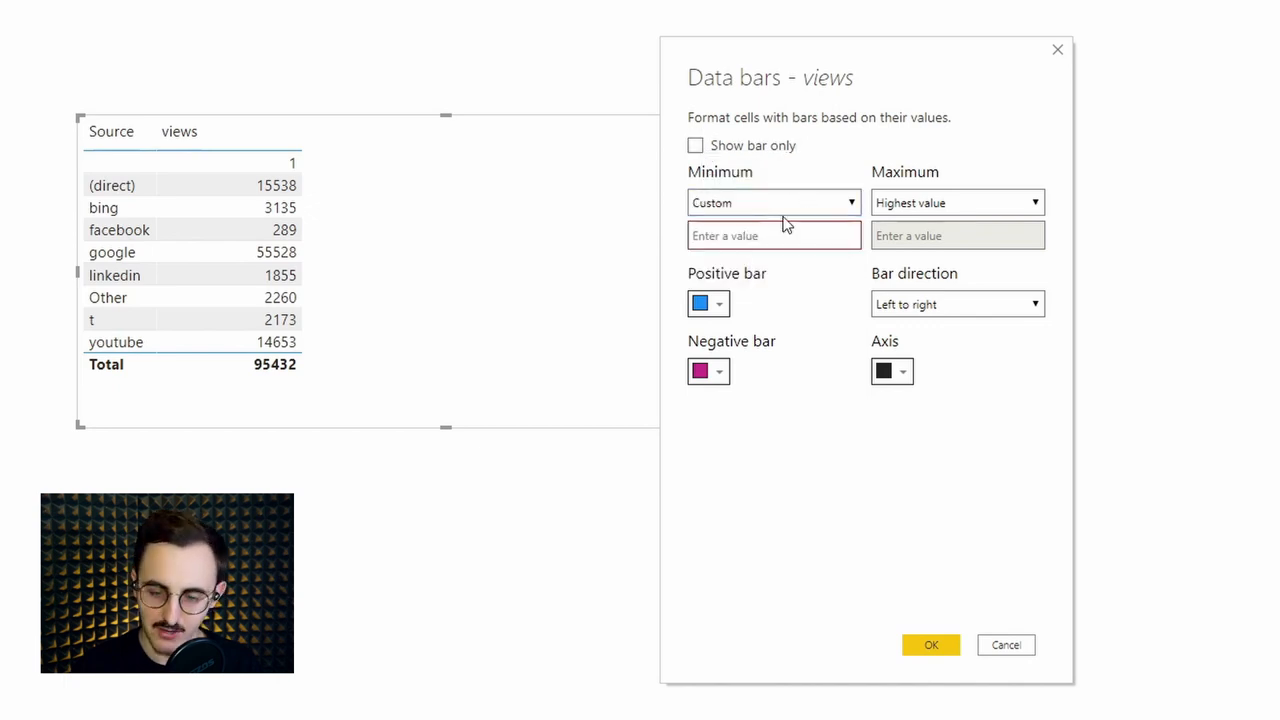
text(0)
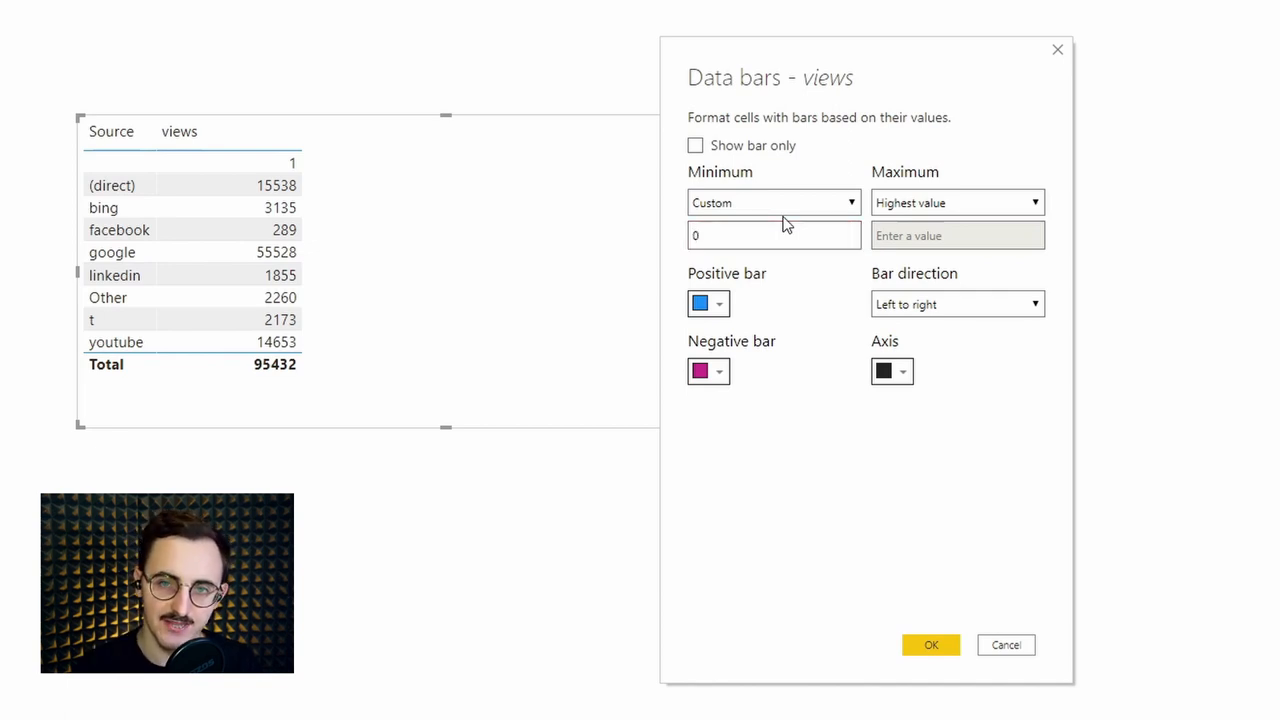
mouse_move(980, 271)
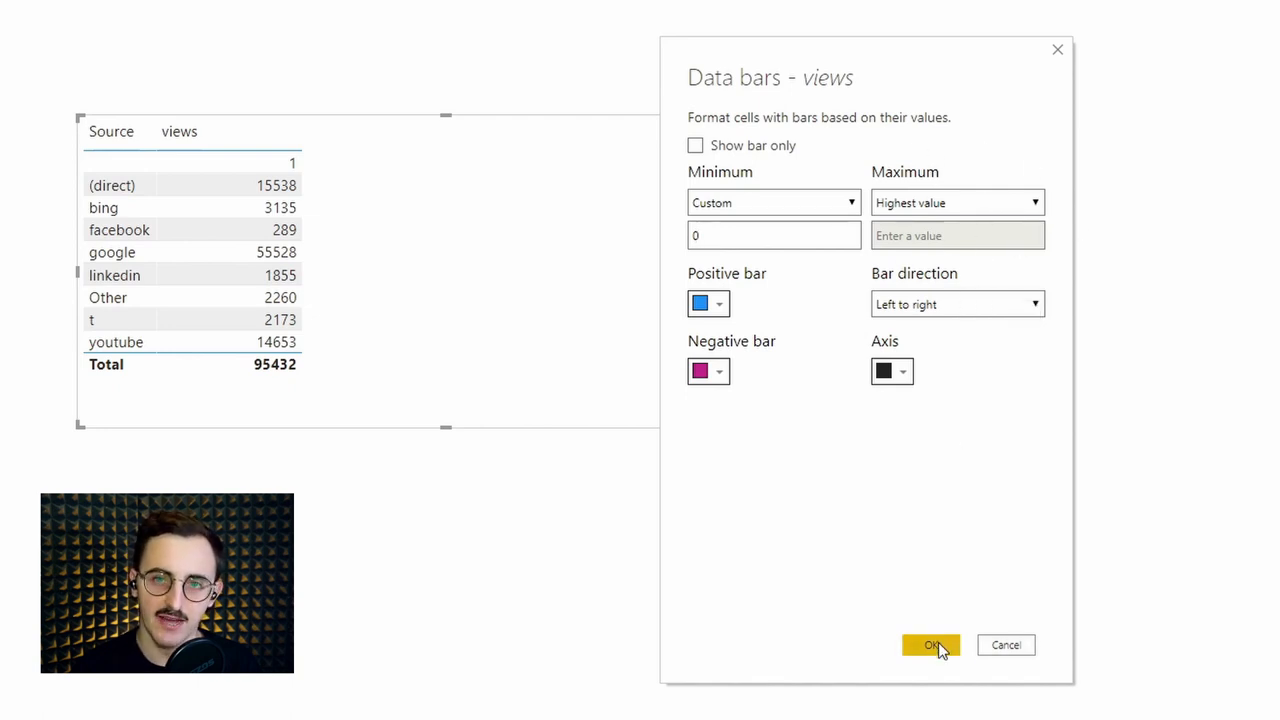
click(929, 645)
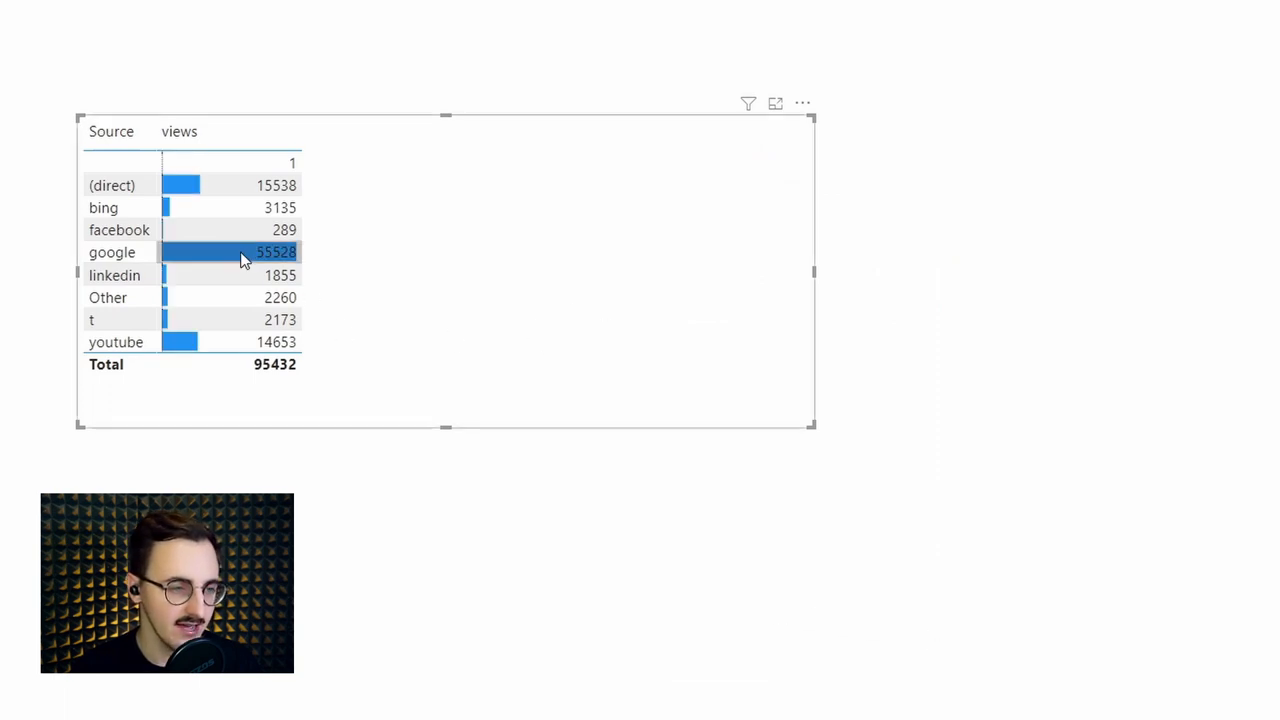
mouse_move(381, 278)
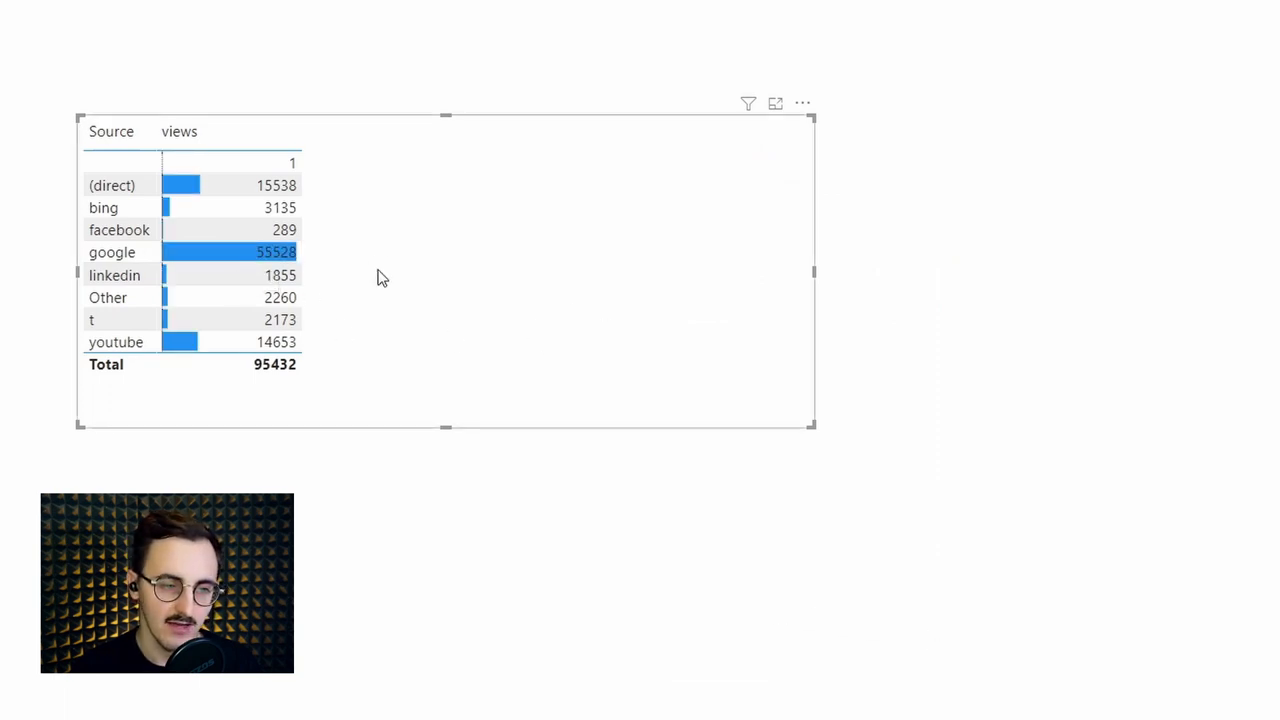
mouse_move(313, 272)
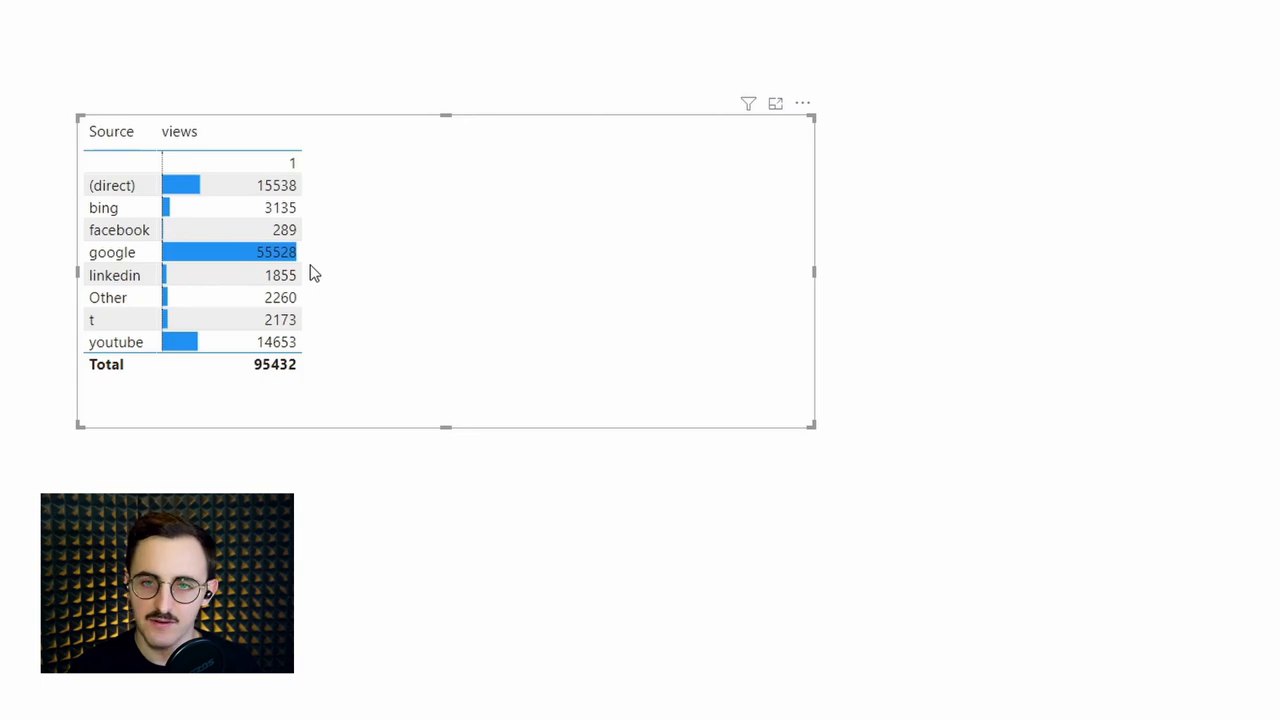
mouse_move(318, 280)
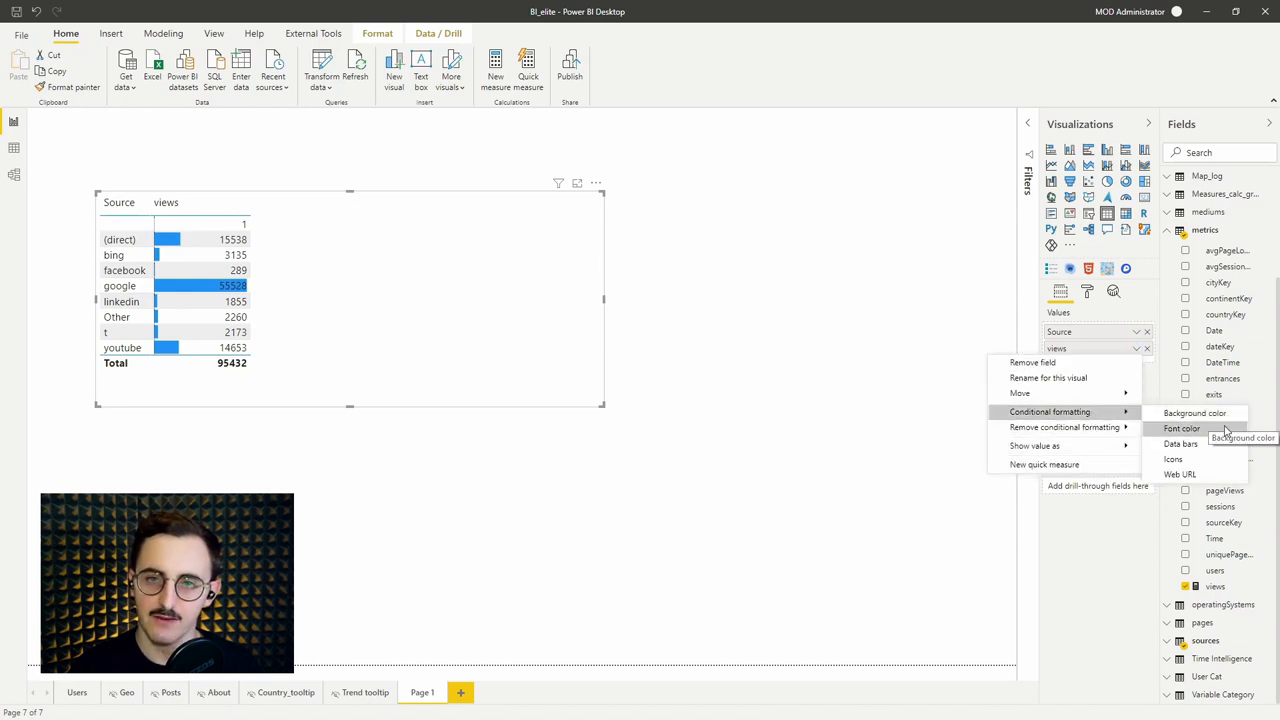
mouse_move(1178, 444)
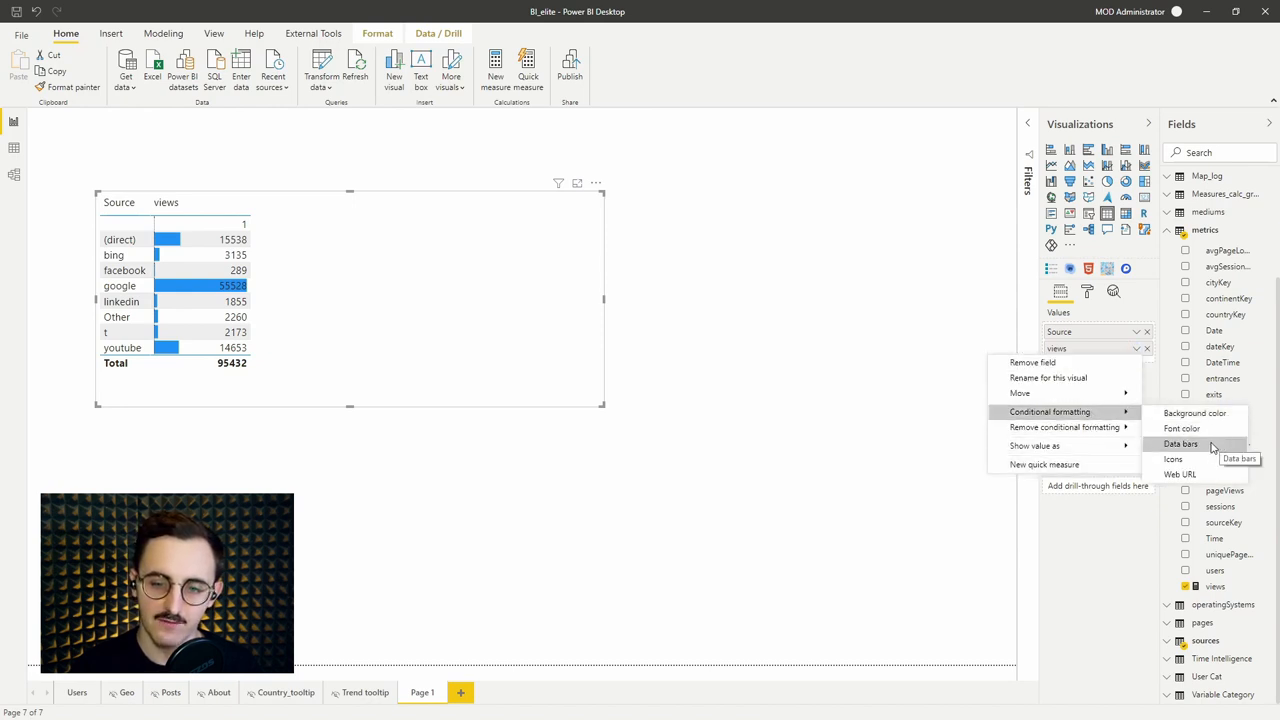
Step: Turn on 'Show bar only' in the views data bar settings
click(1175, 441)
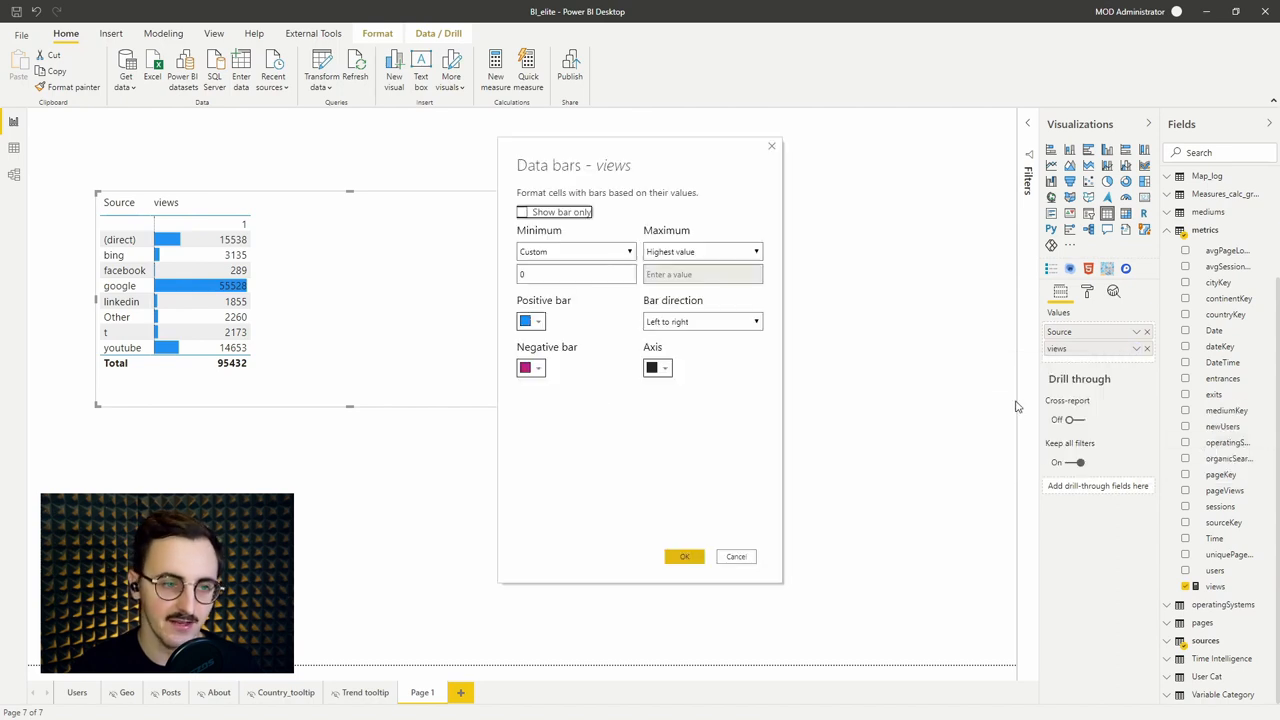
click(522, 211)
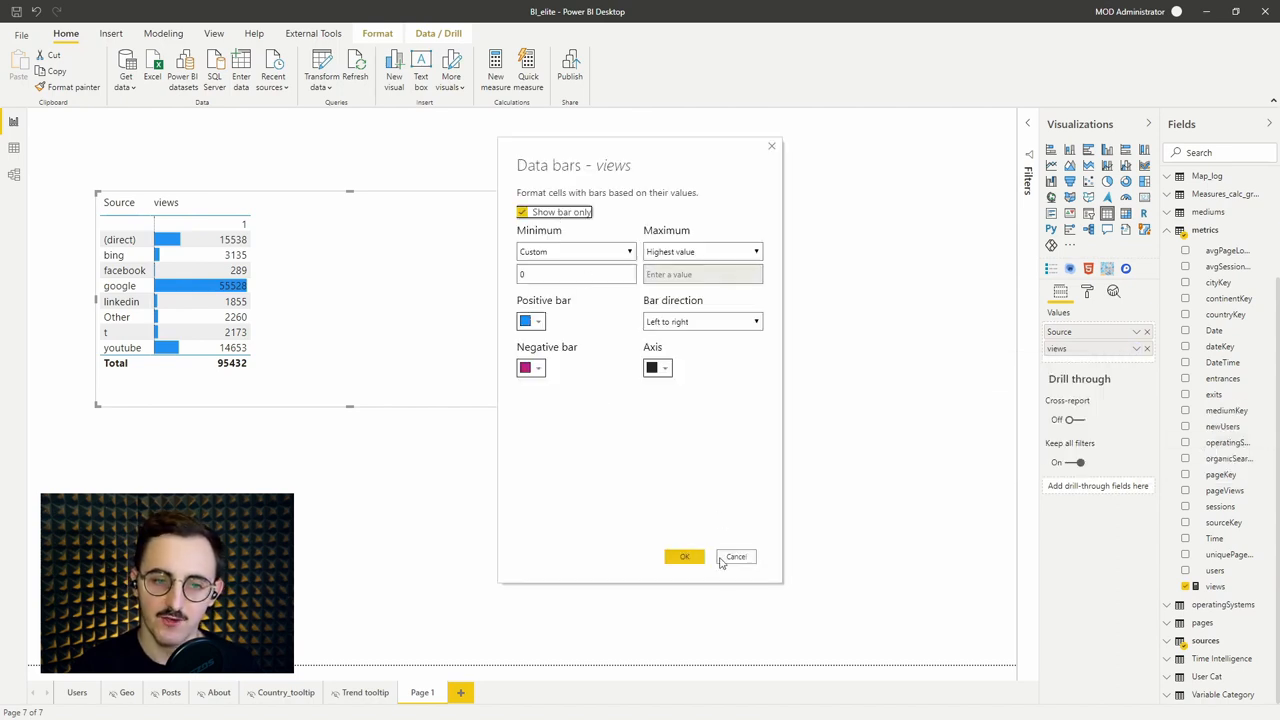
click(684, 556)
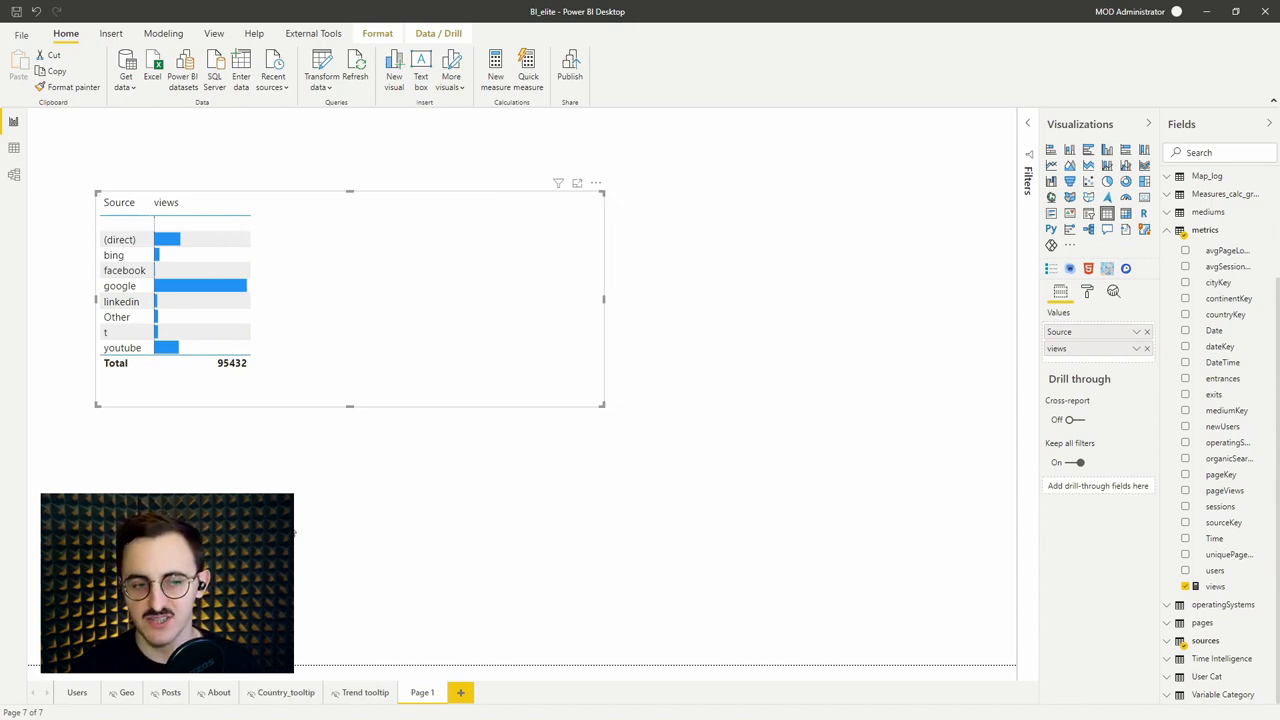
mouse_move(300, 528)
text( number)
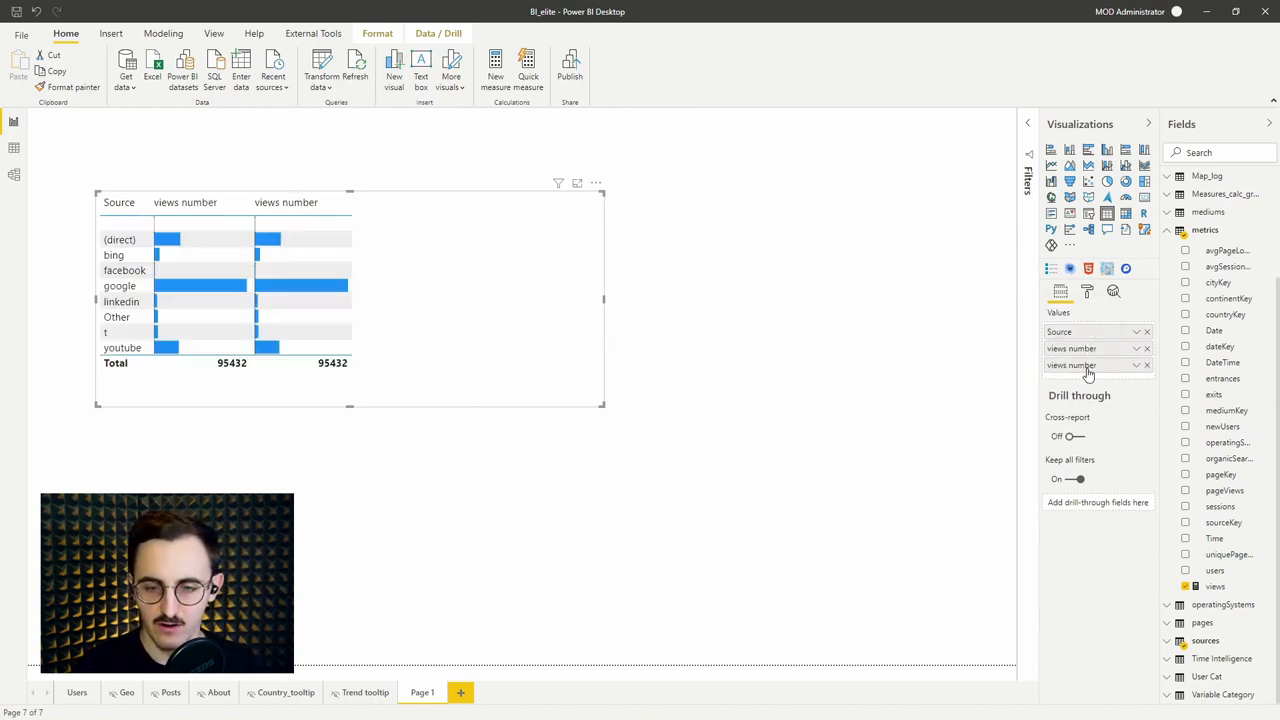
mouse_move(1103, 380)
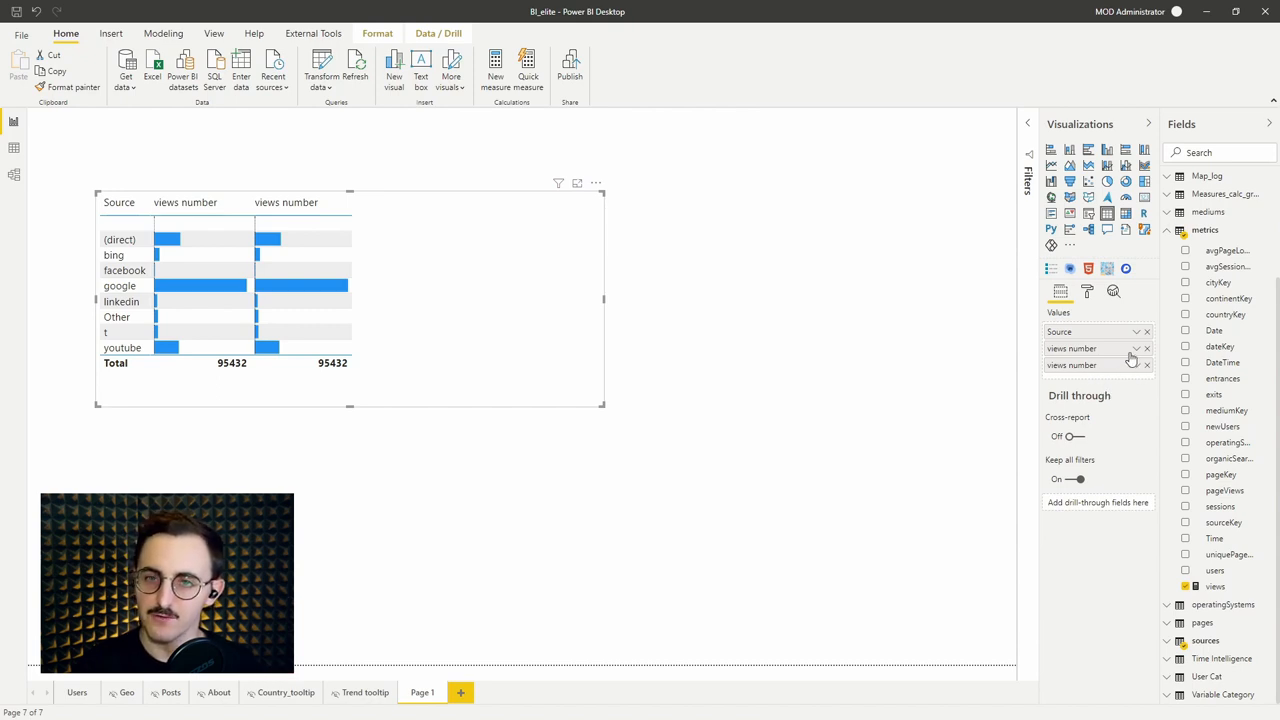
mouse_move(1118, 403)
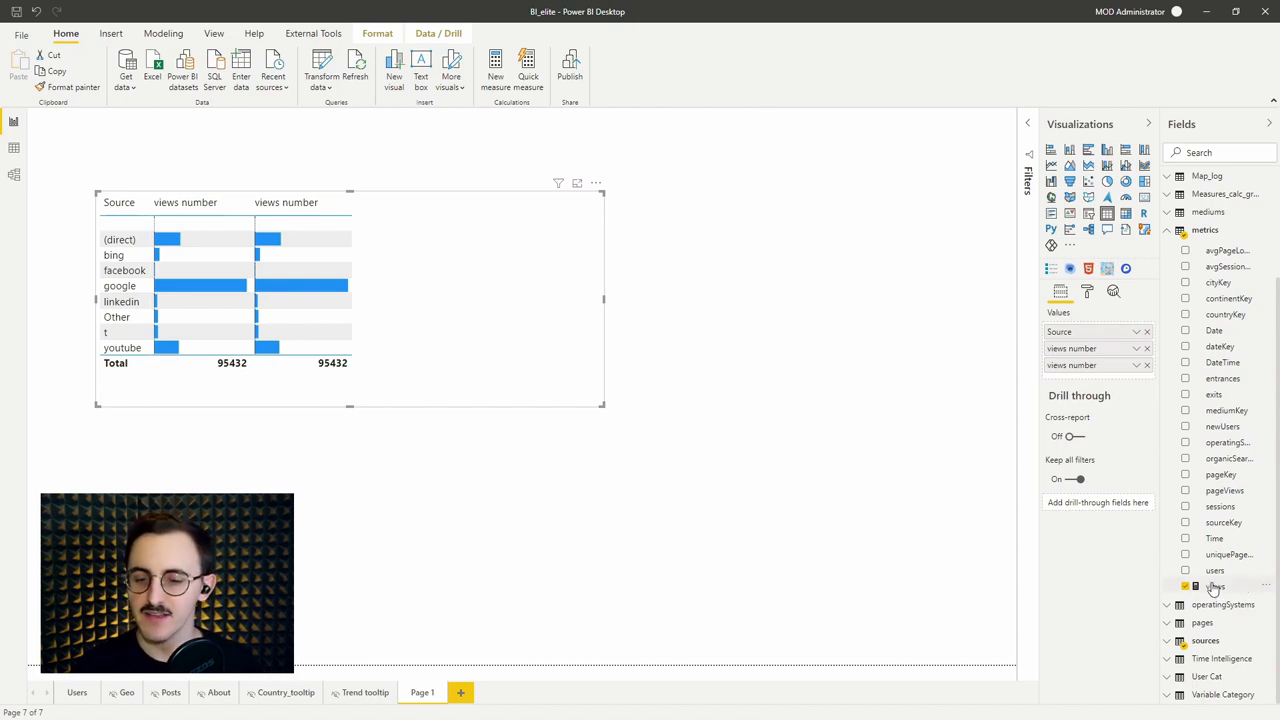
Step: Add a new metrics measure defined as views_copy = [views]
right_click(1217, 585)
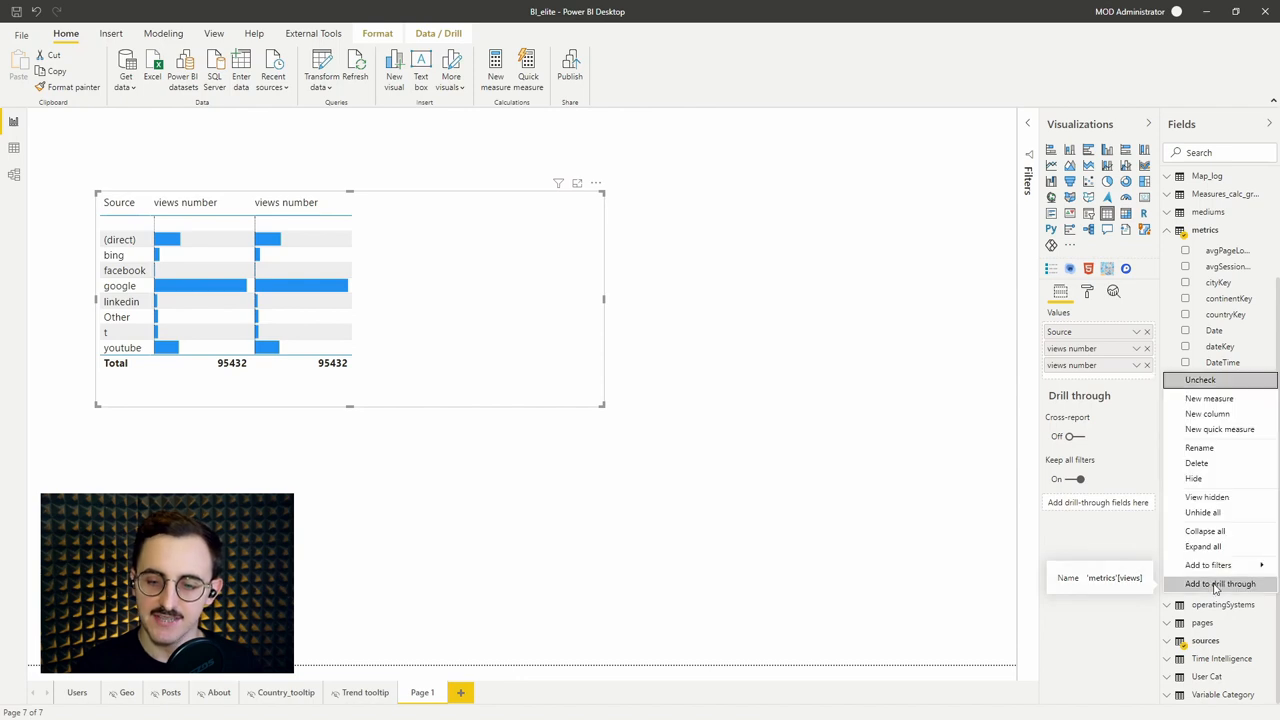
click(1218, 583)
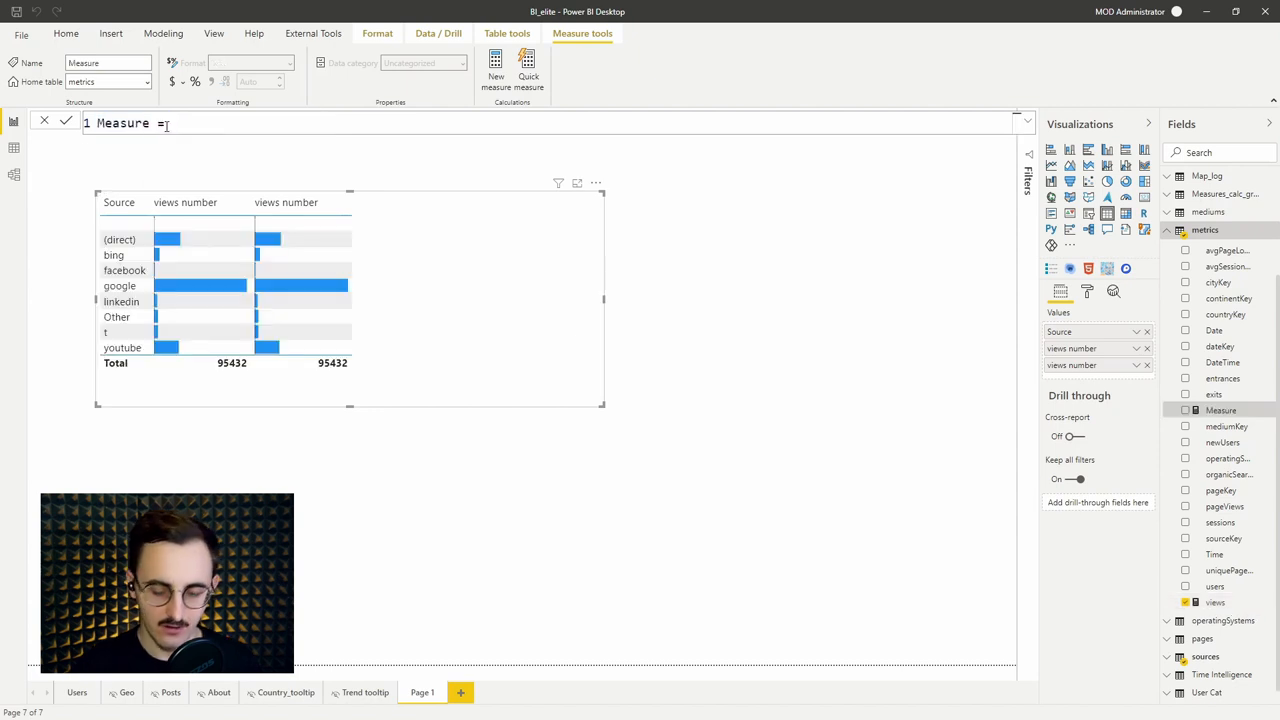
text(V =)
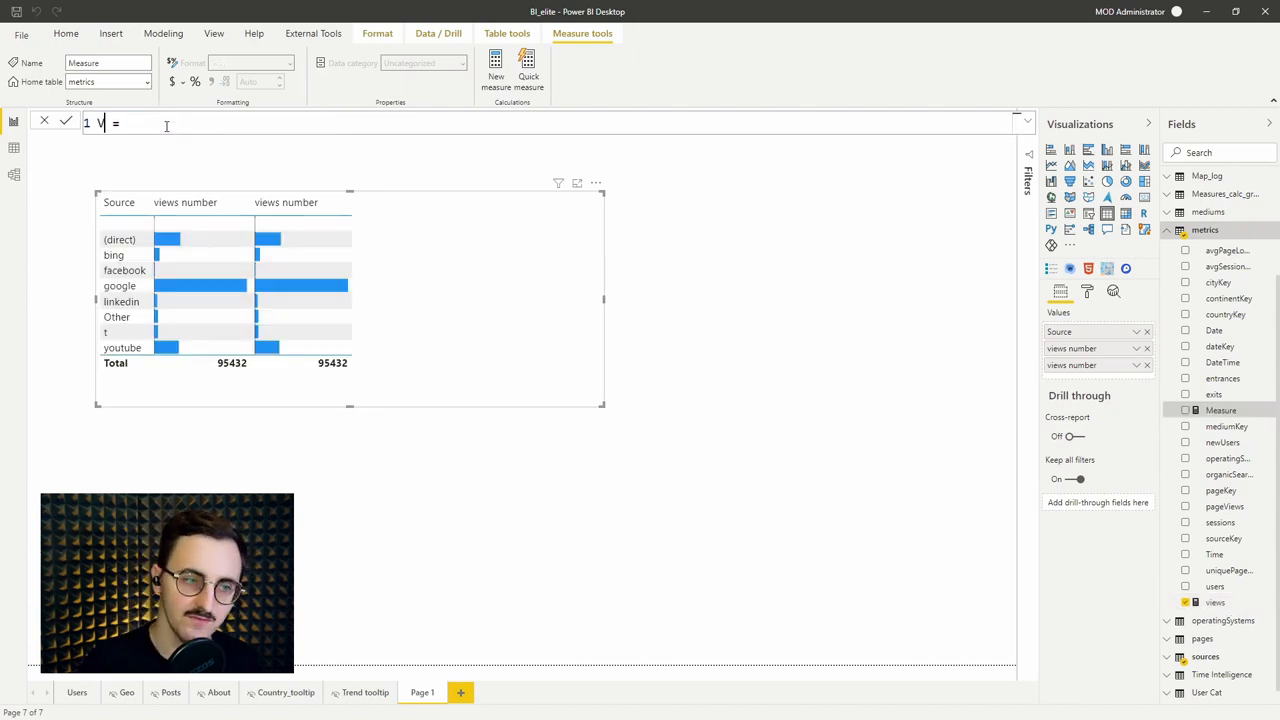
text(iews)
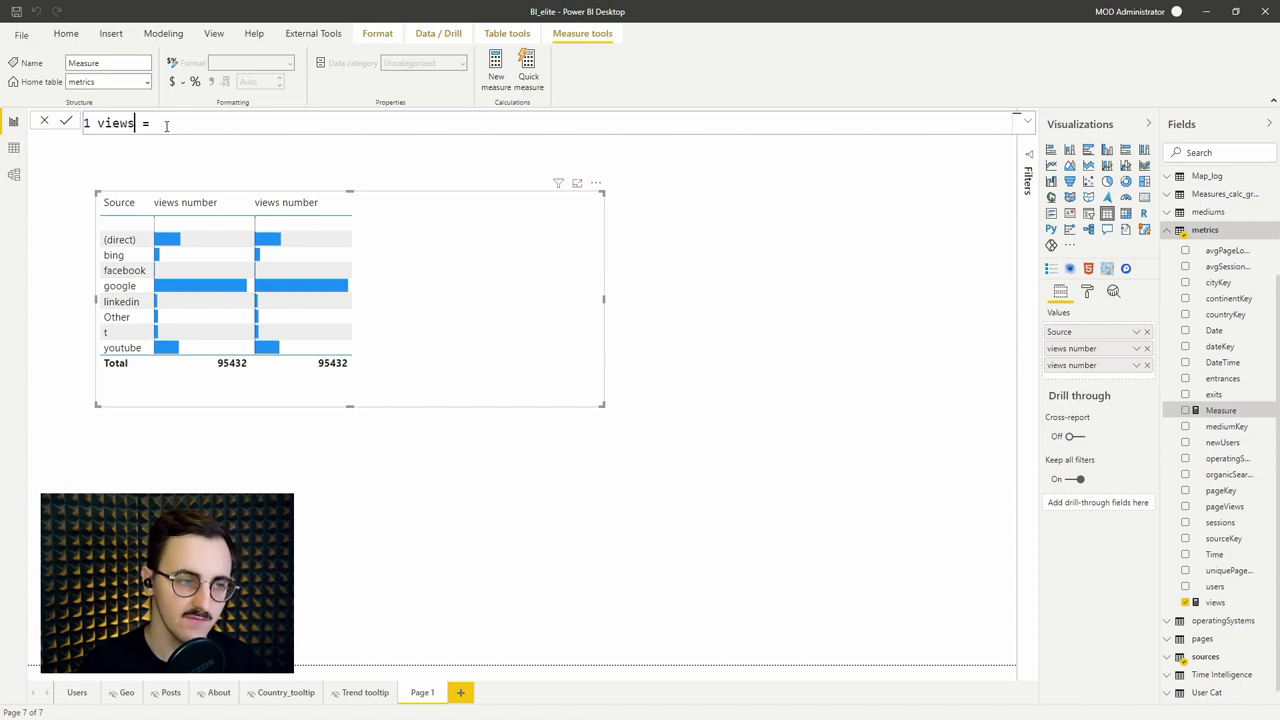
text(_copy)
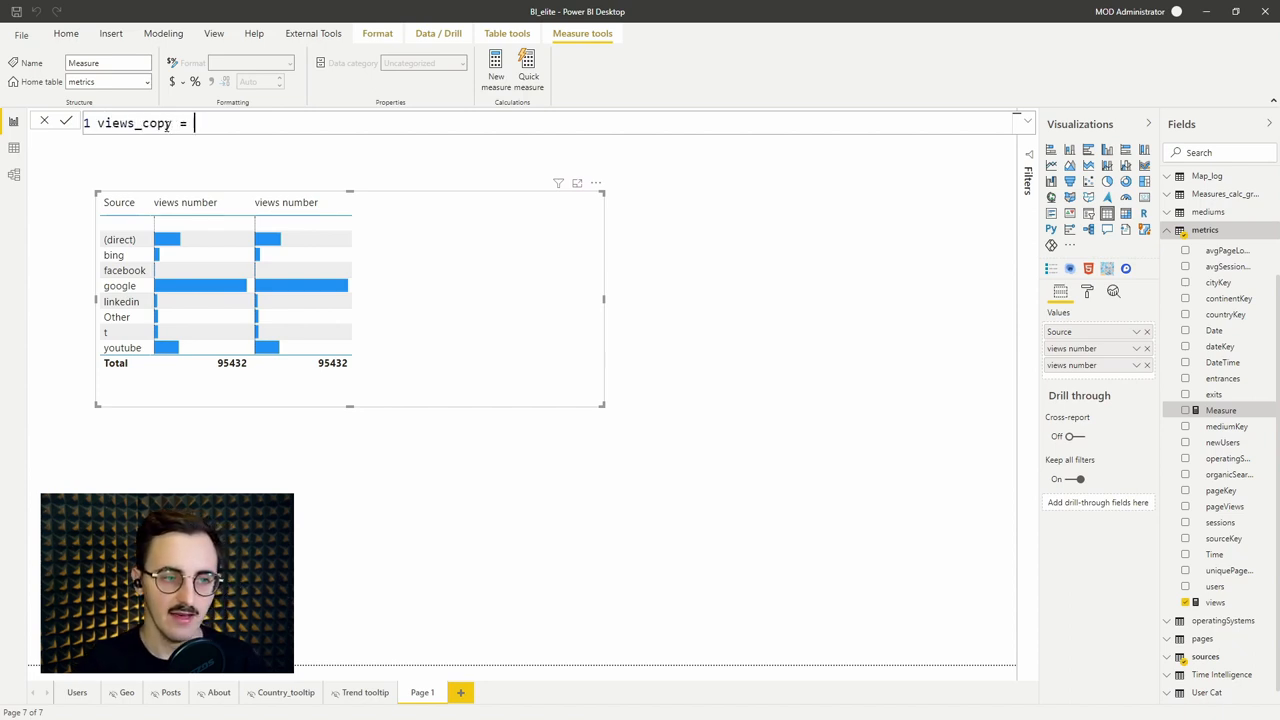
text([)
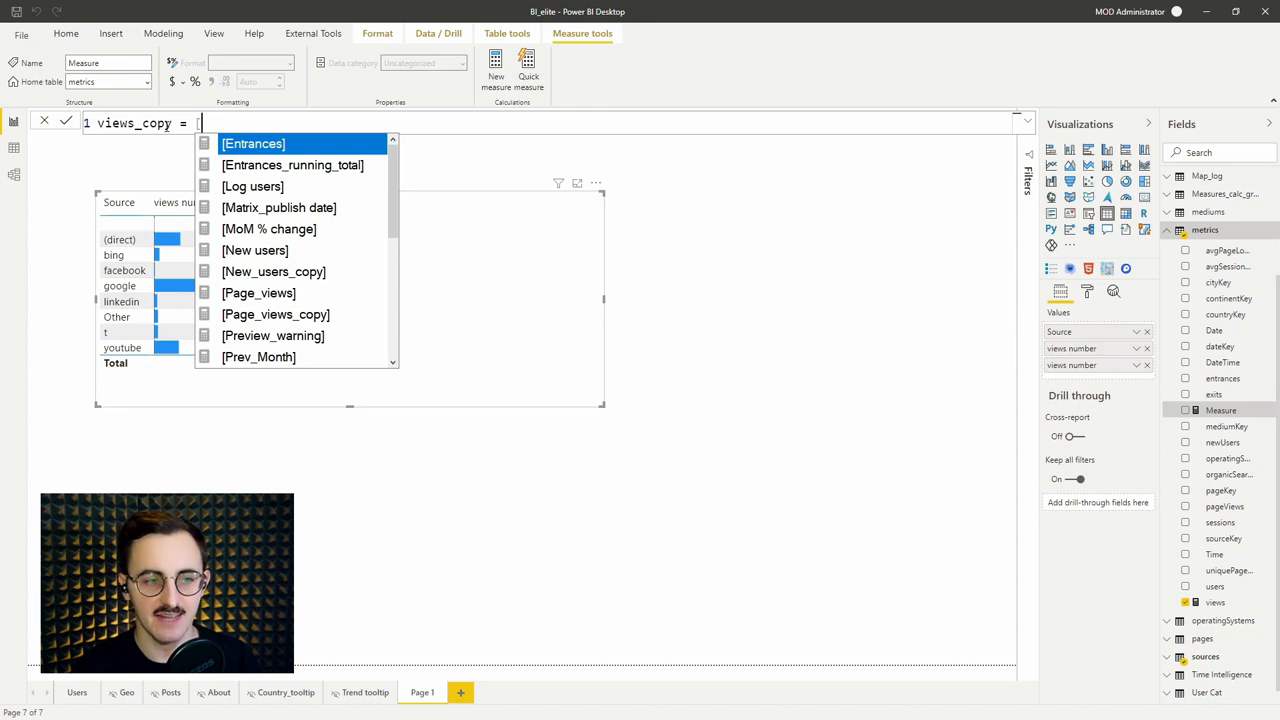
text([Vi)
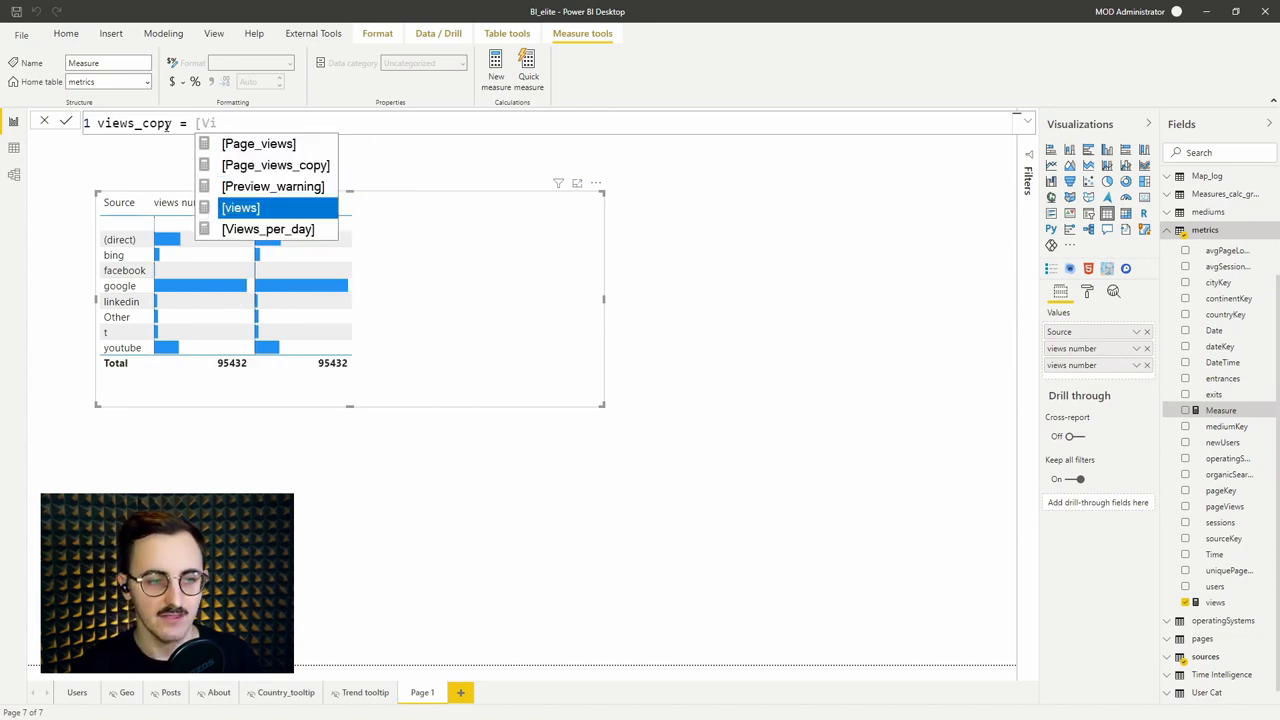
click(240, 207)
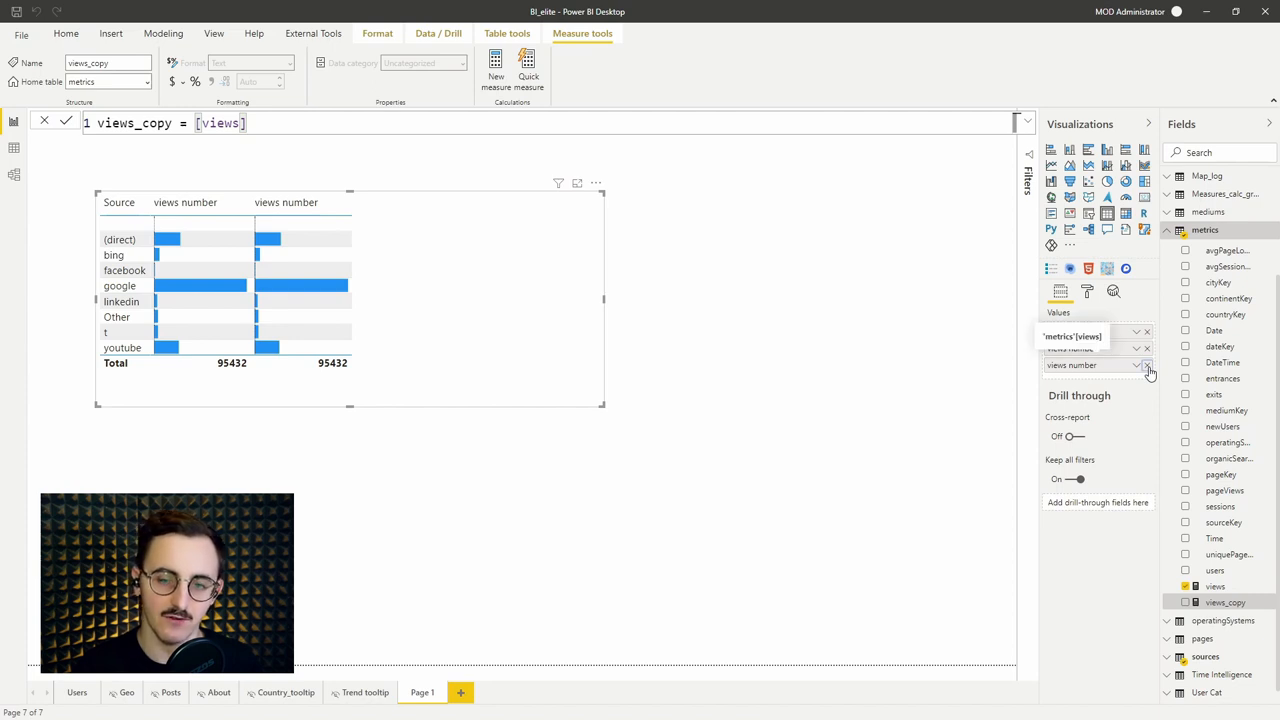
Step: Remove the duplicate views column and add views_copy to the table
click(1147, 365)
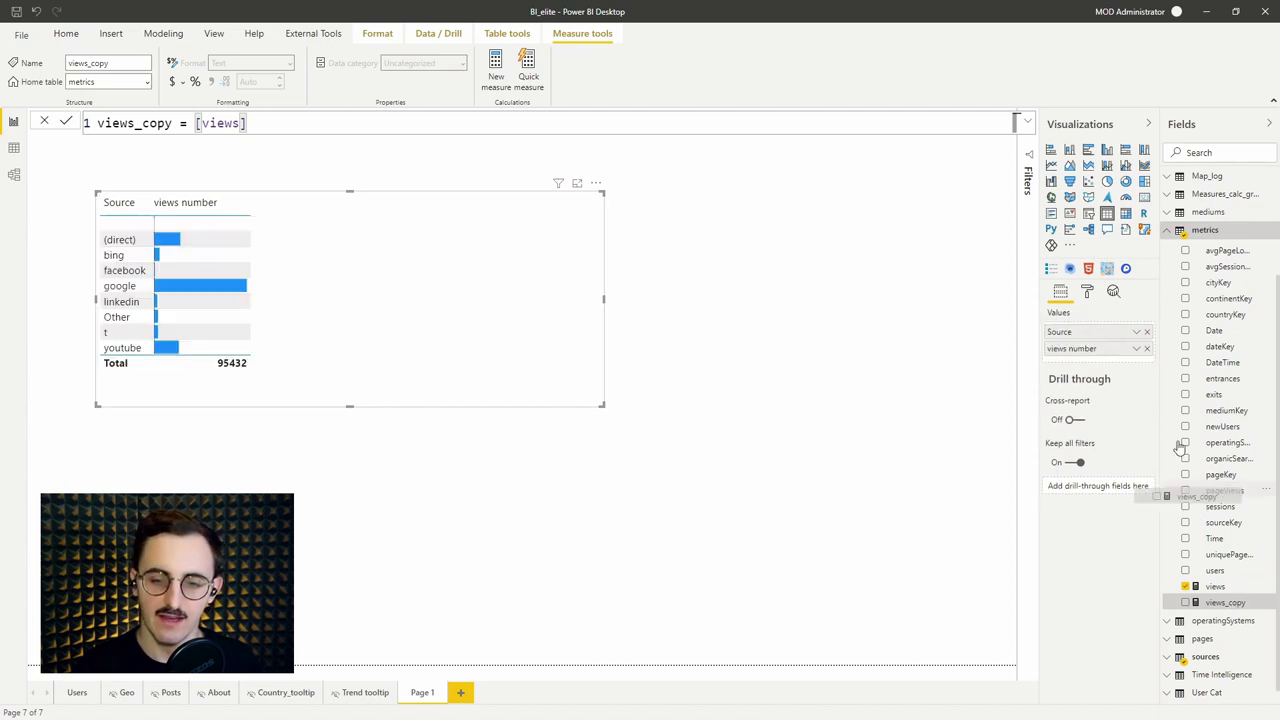
click(1189, 602)
text(graph)
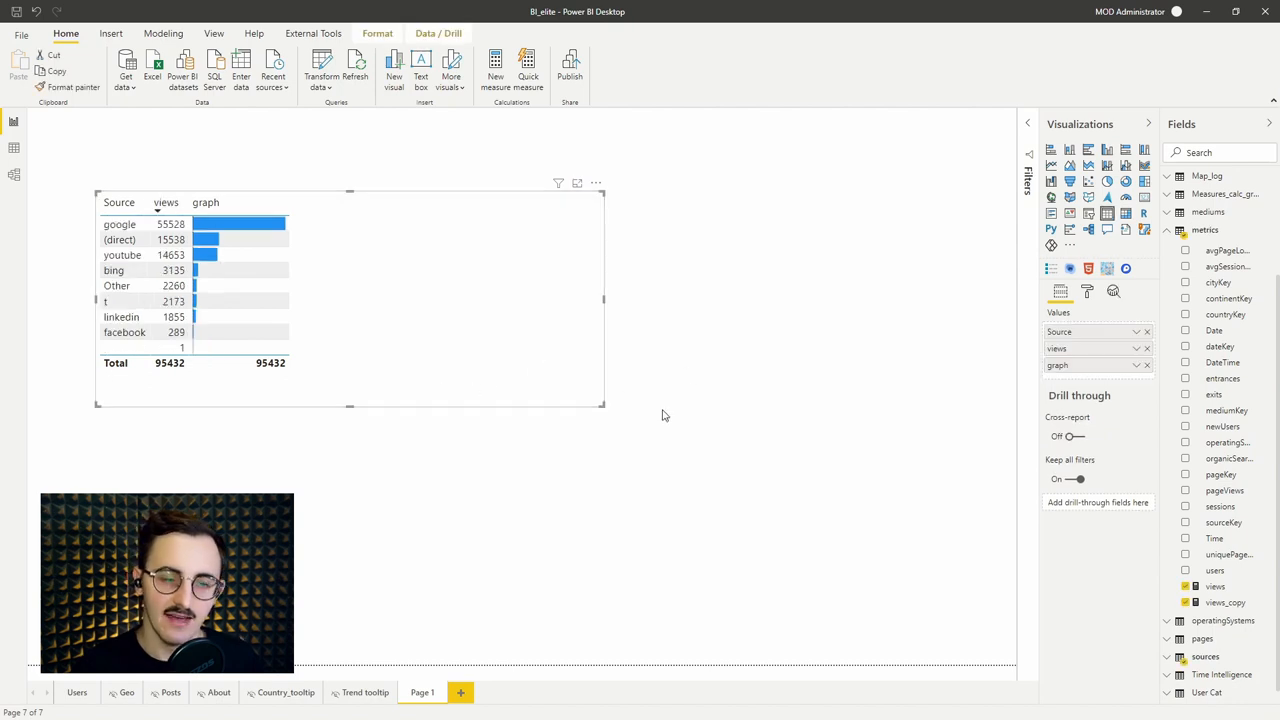
mouse_move(680, 414)
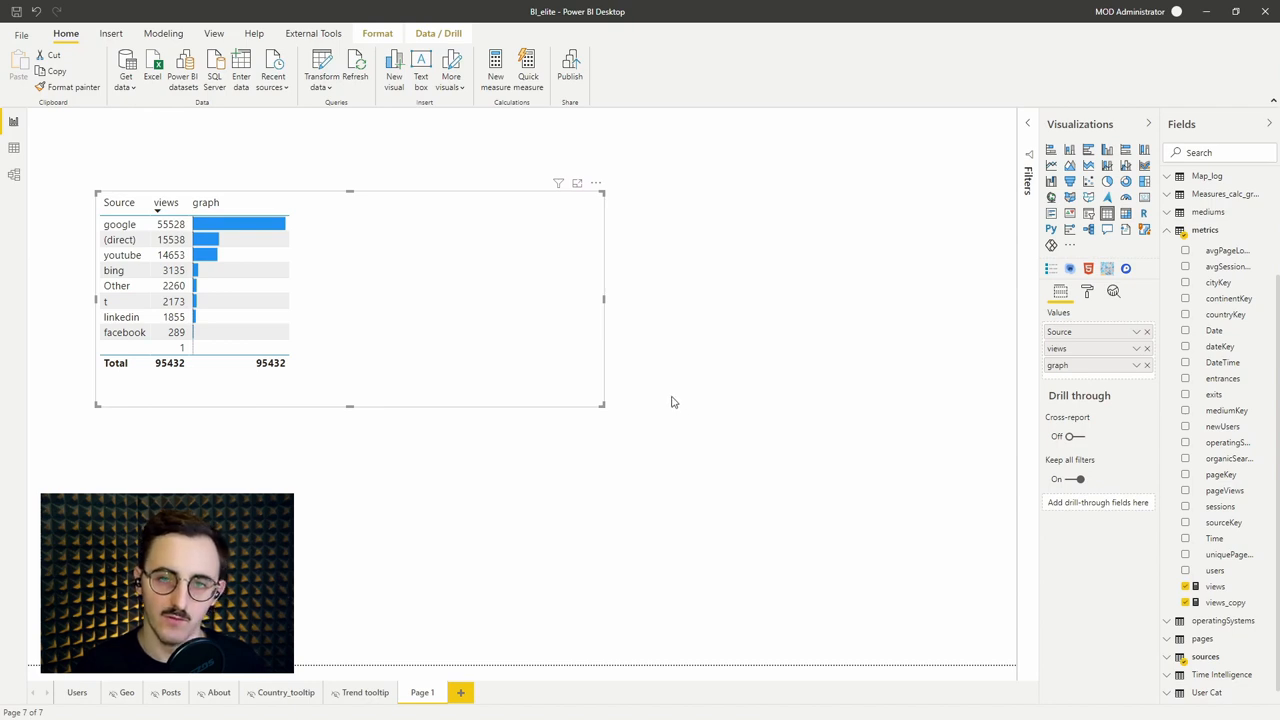
mouse_move(675, 398)
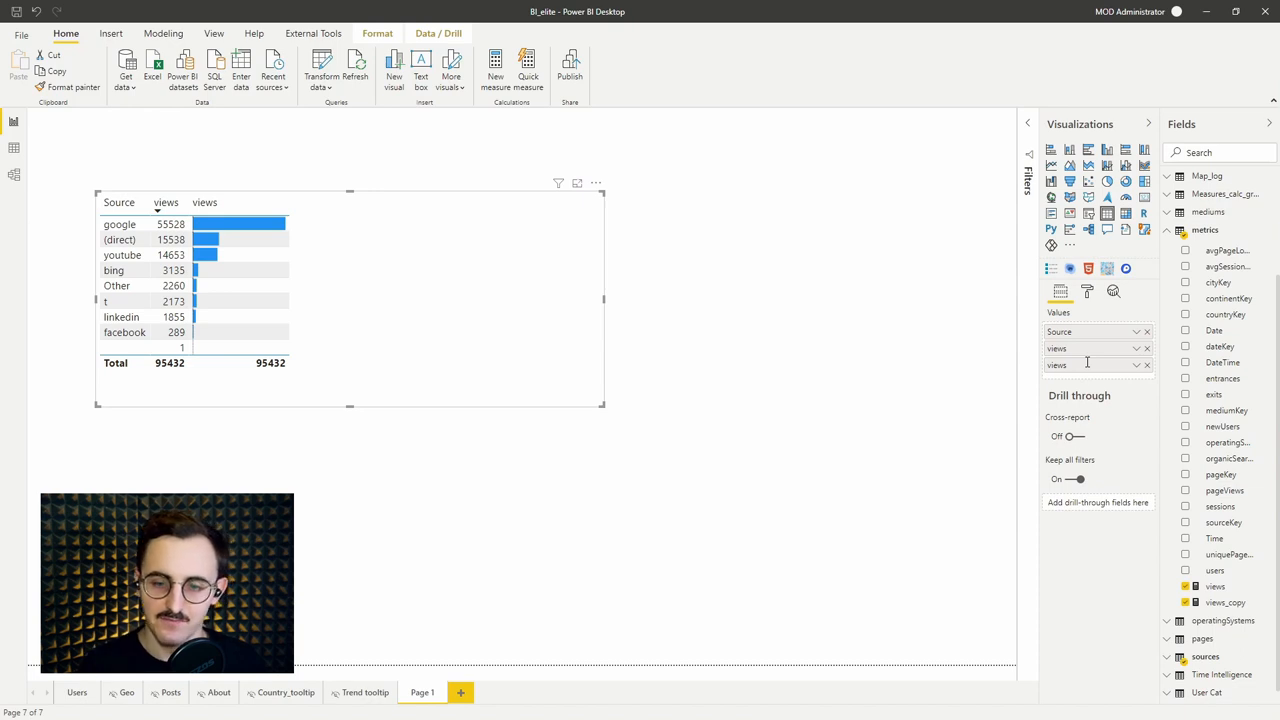
mouse_move(487, 451)
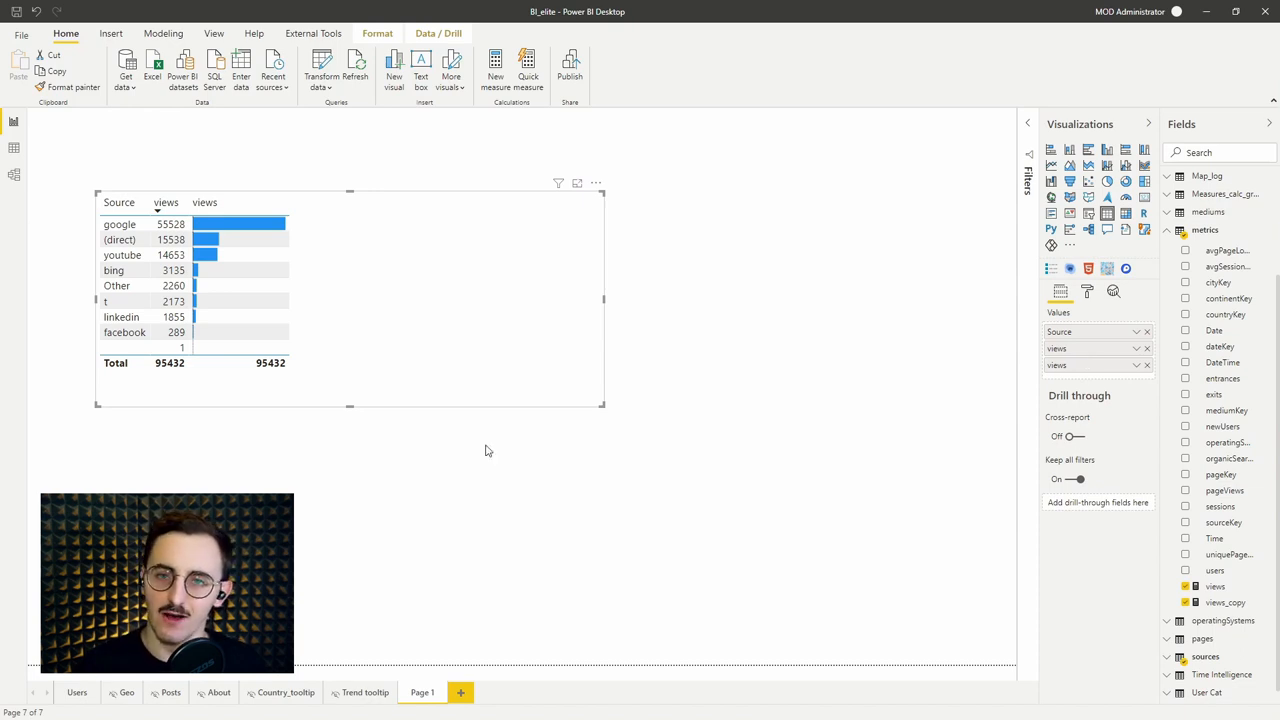
mouse_move(415, 384)
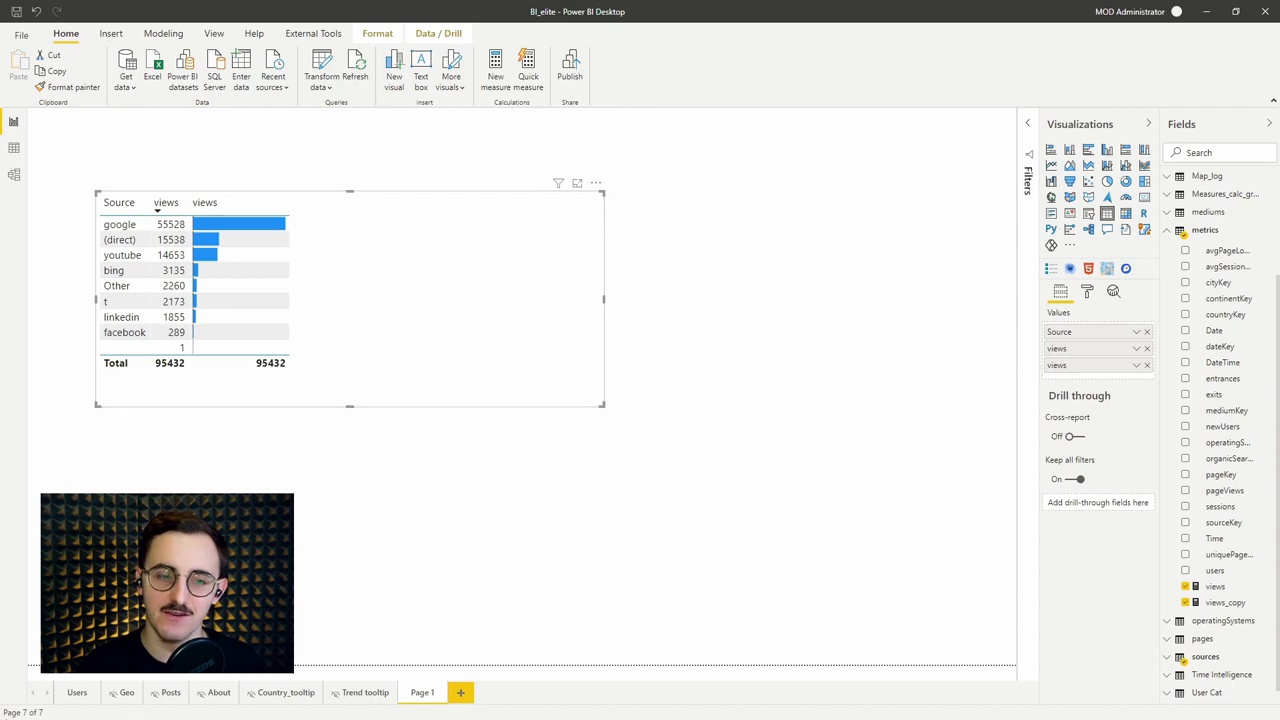
Step: Switch to the Users report page
click(74, 692)
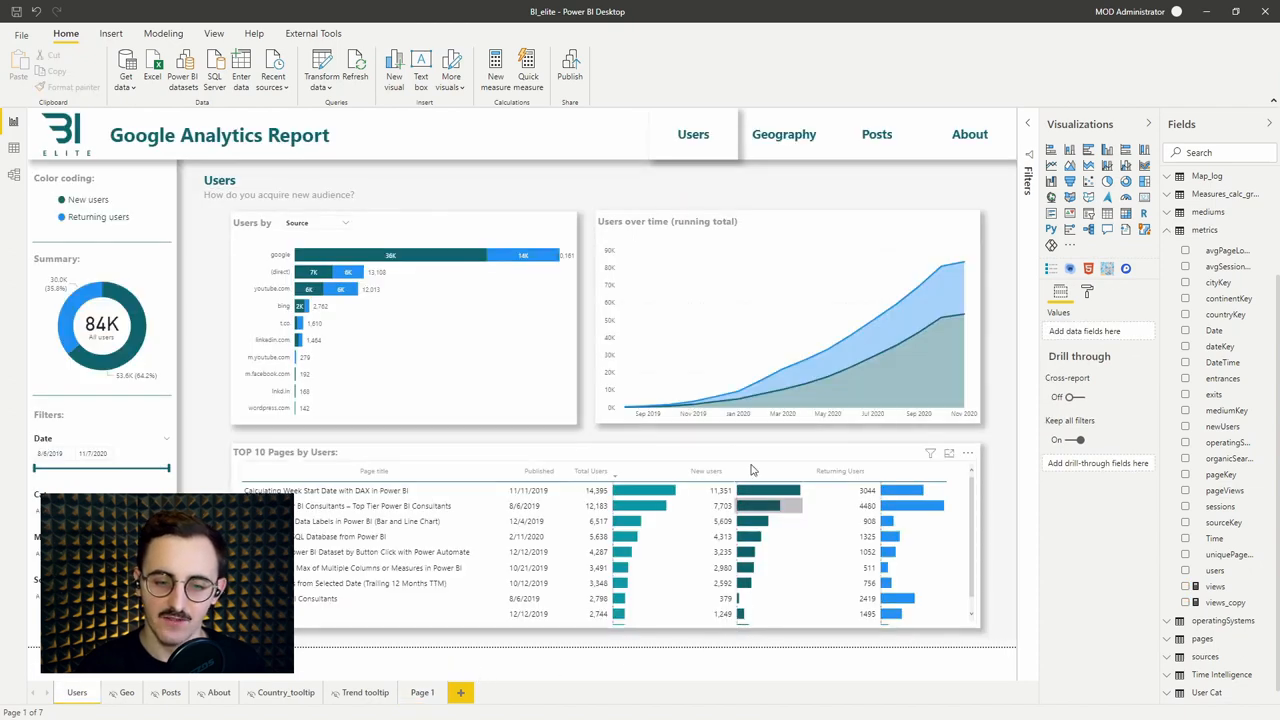